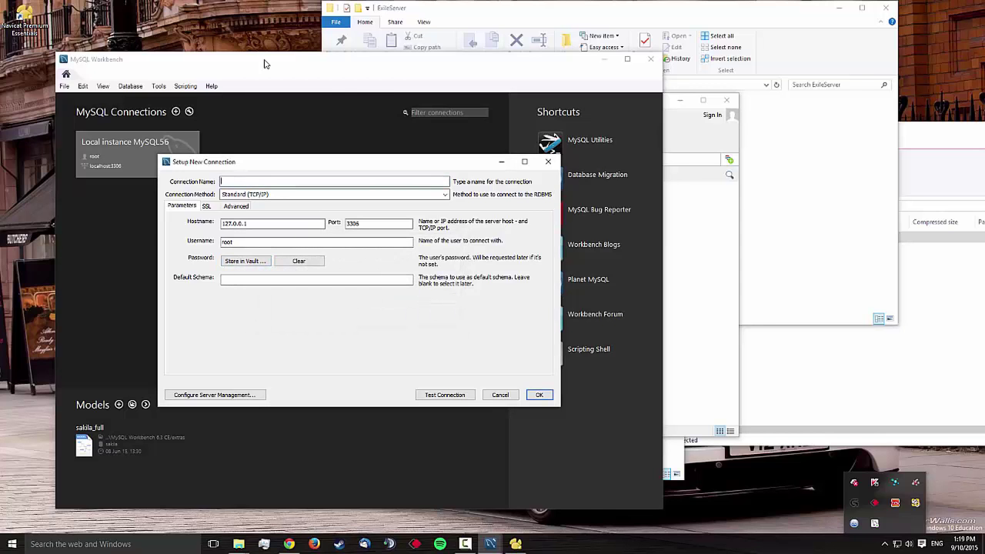
Step: Create a MySQL Workbench connection named 'exile' to 127.0.0.1:3306 as root
text(exile)
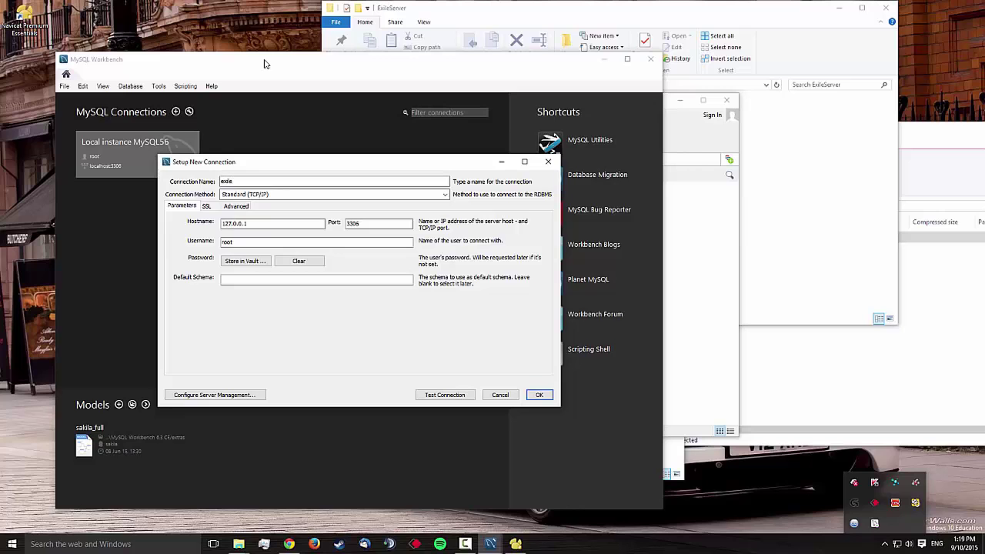
click(539, 394)
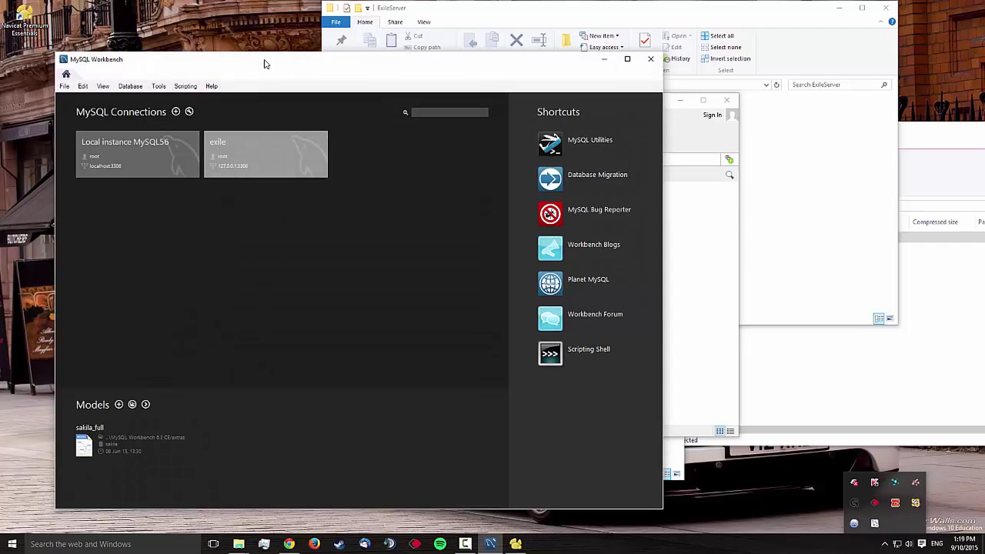
Step: Load and run exile.sql on the exile connection, then refresh Schemas to show the exile schema
double_click(265, 154)
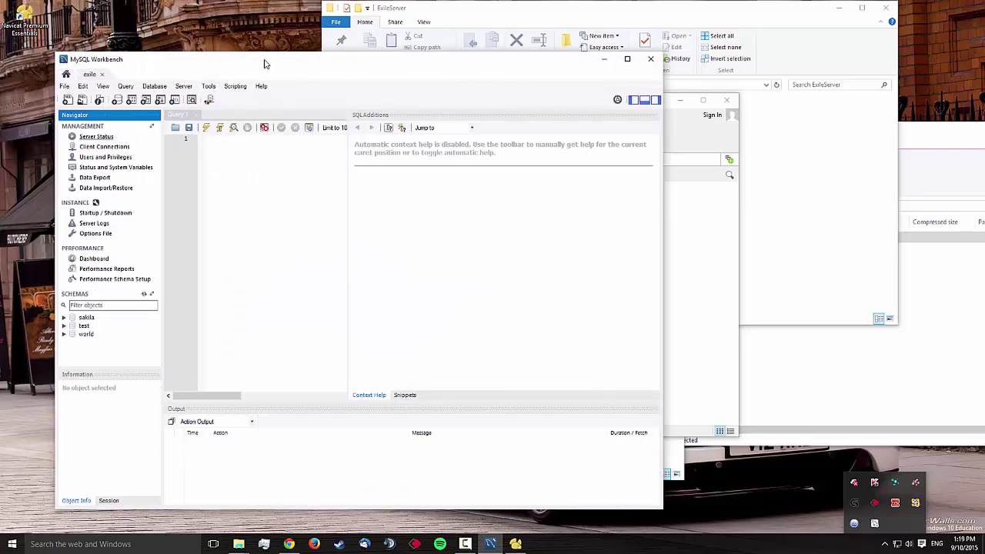
click(65, 86)
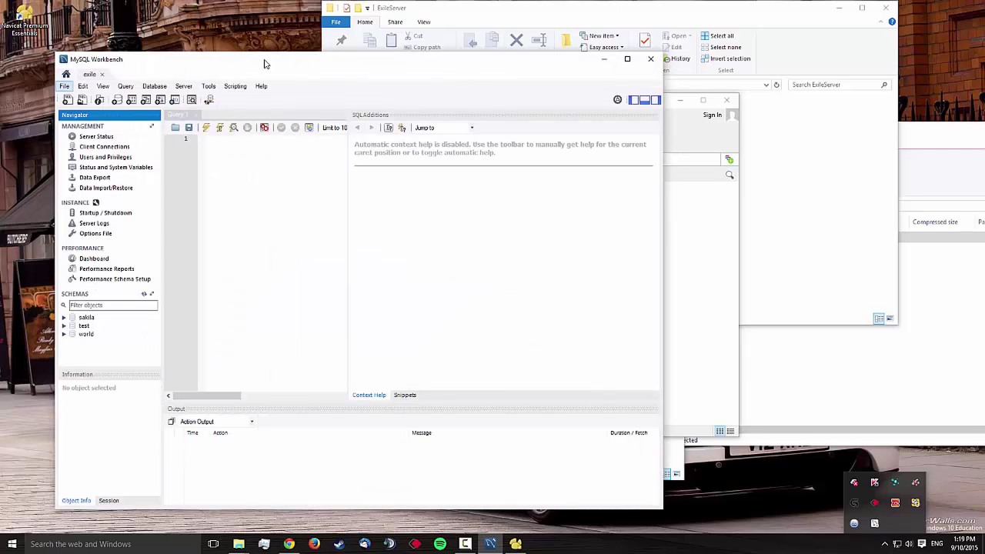
click(65, 86)
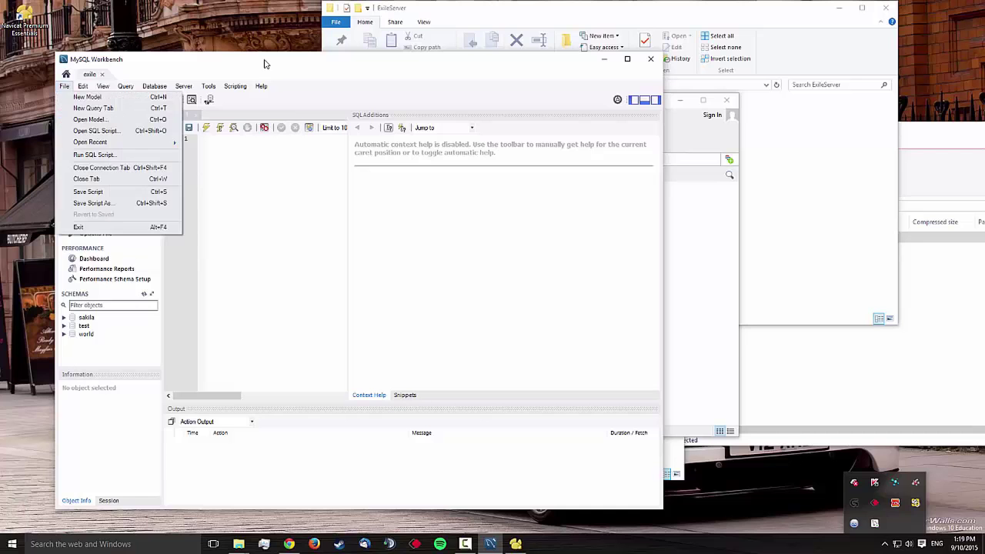
mouse_move(92, 108)
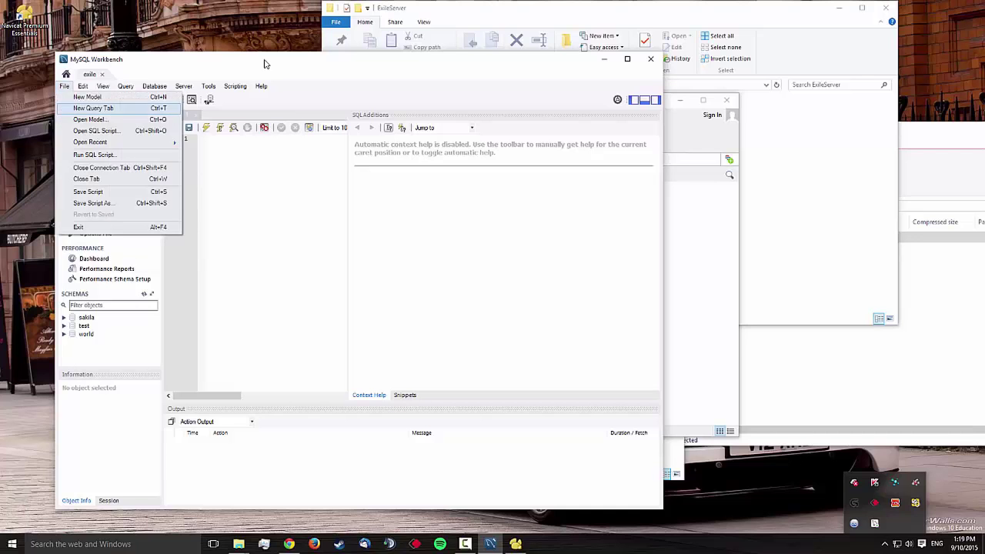
click(96, 131)
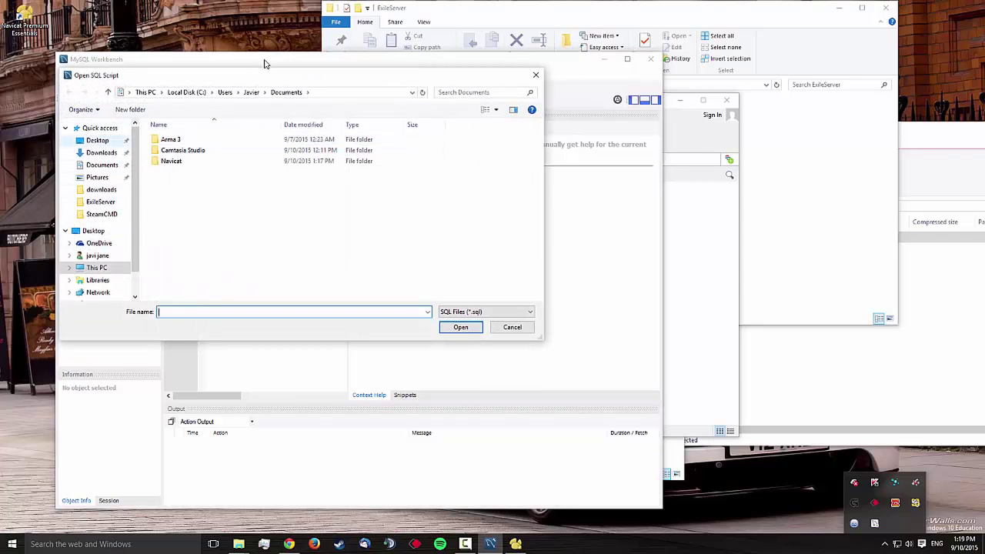
click(511, 326)
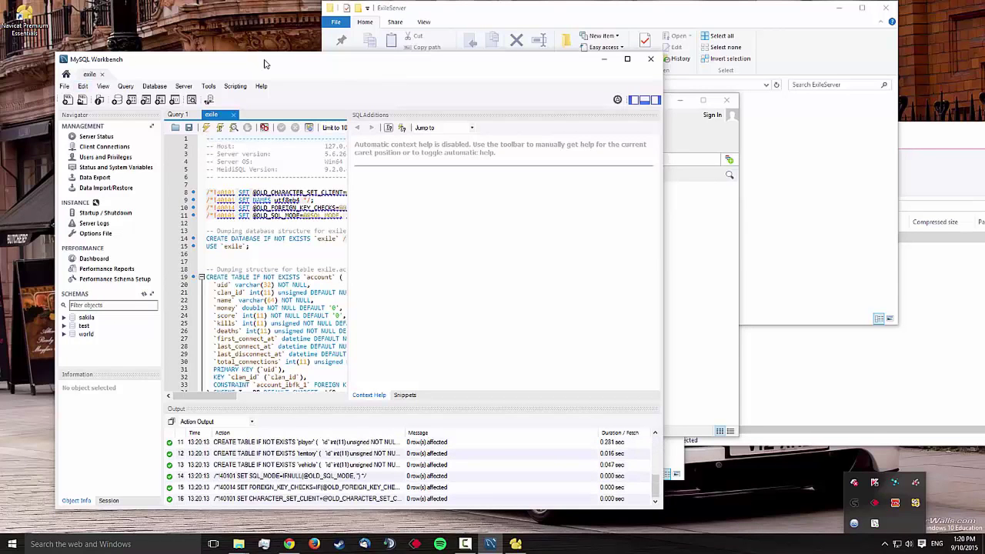
click(64, 317)
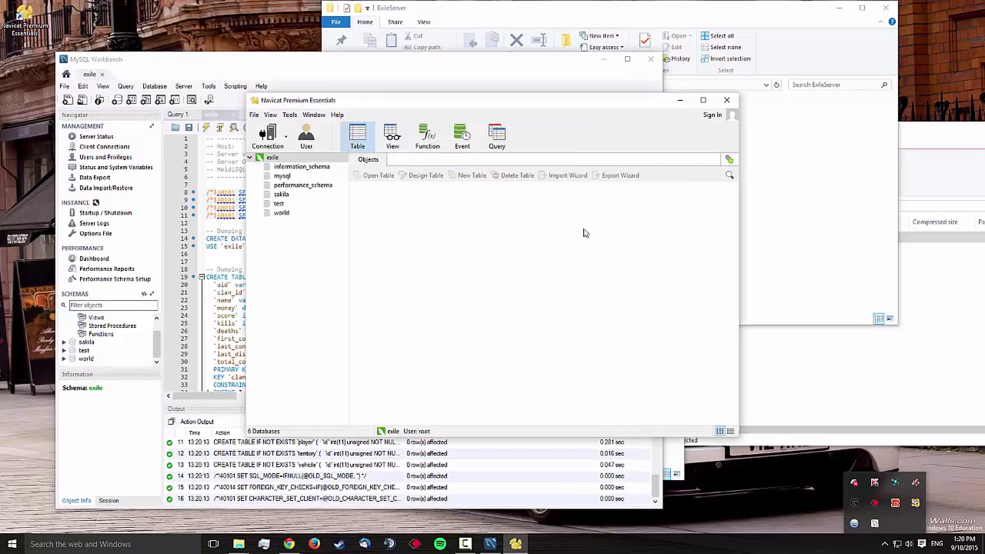
Step: Connect to exile in Navicat and view the empty player and account tables
right_click(274, 157)
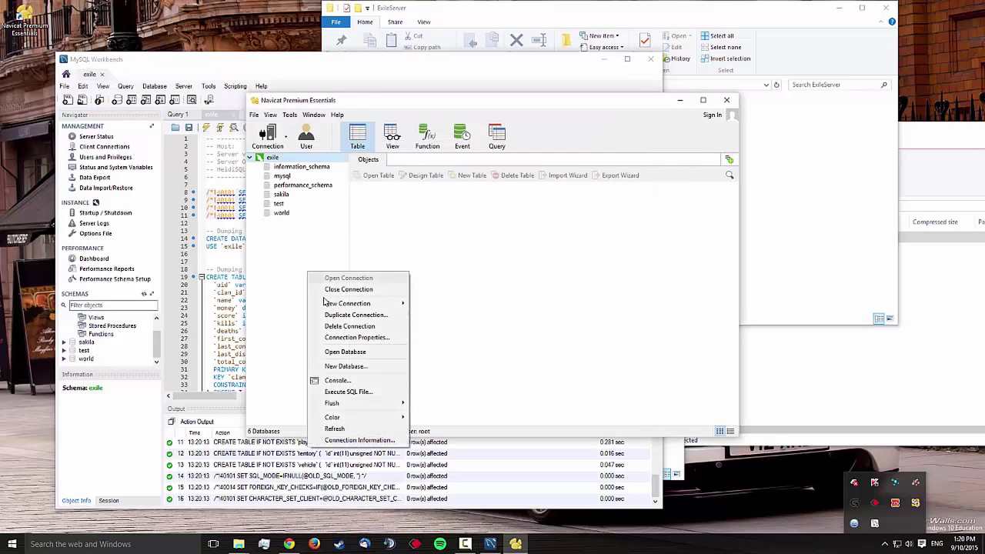
click(274, 166)
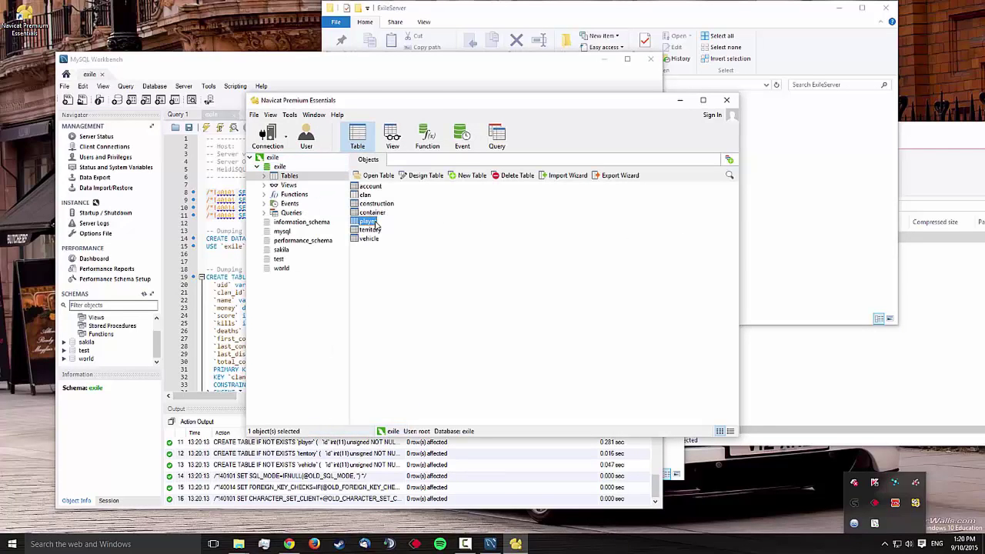
double_click(368, 222)
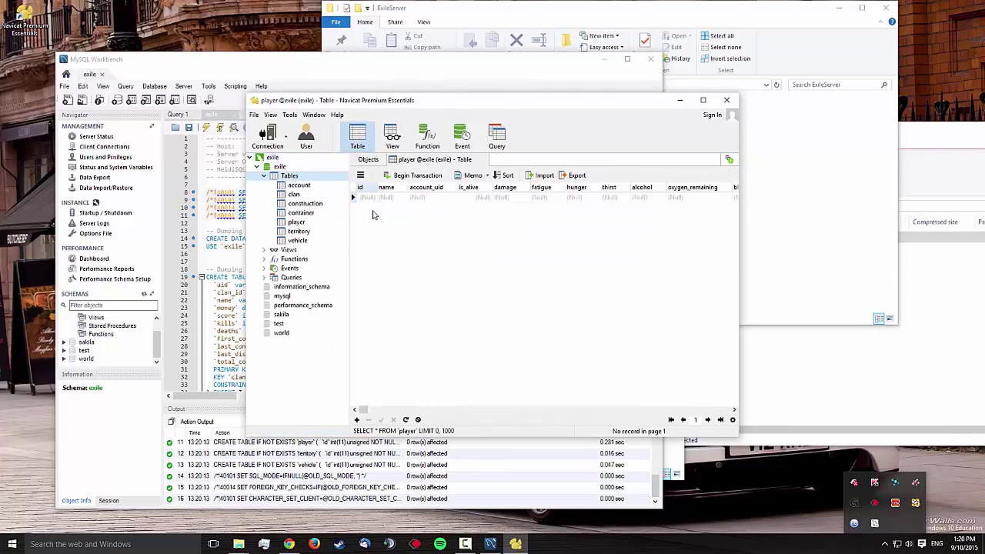
double_click(299, 185)
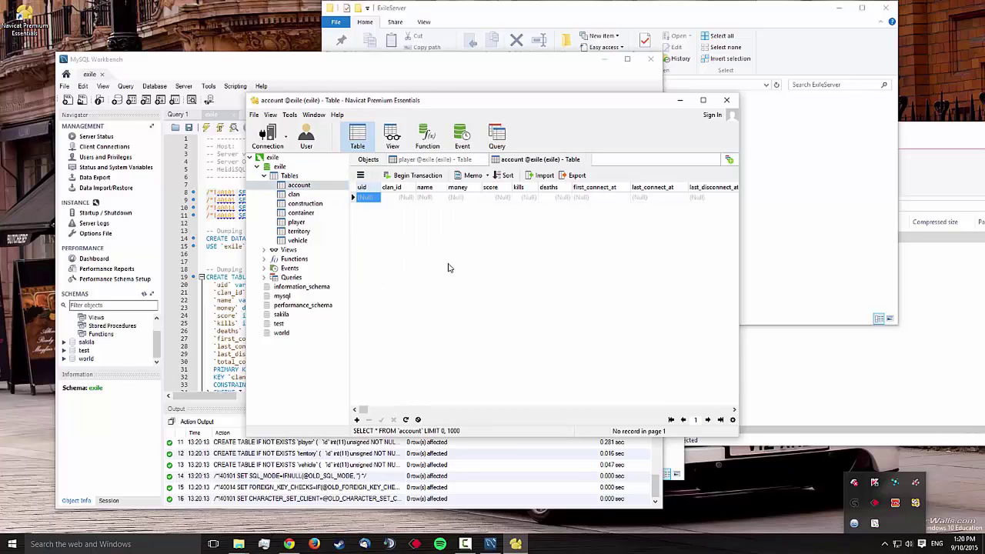
mouse_move(449, 267)
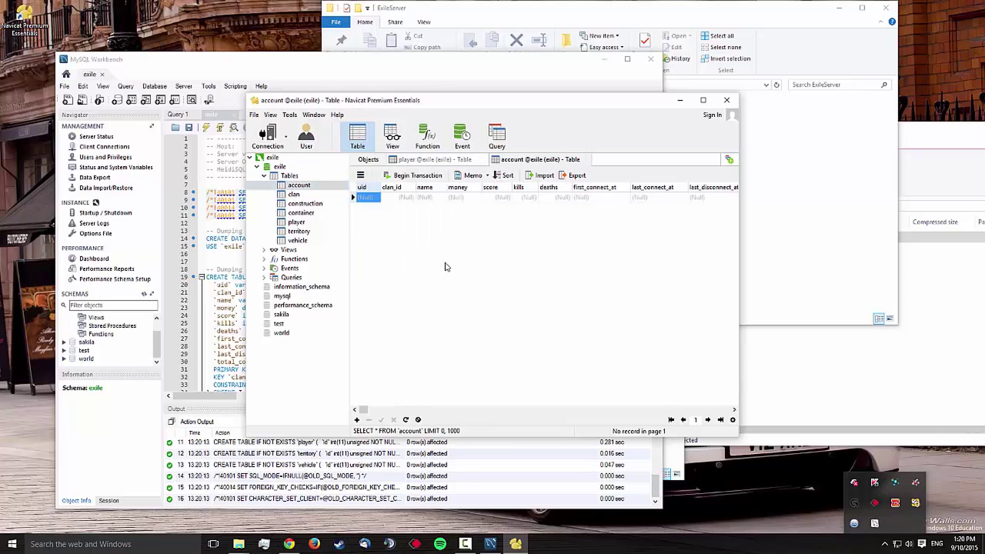
mouse_move(660, 107)
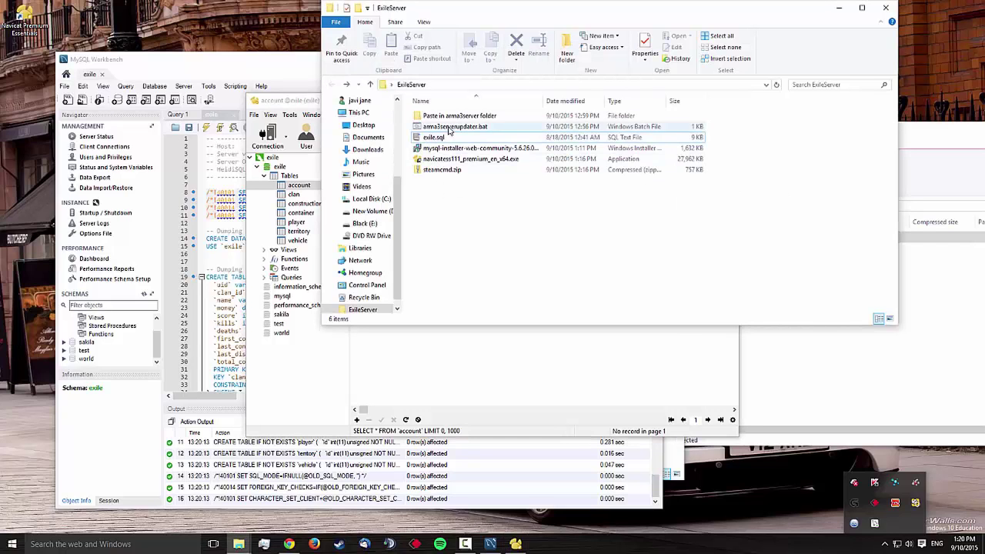
Step: Copy the prepared files into the Arma 3 Server folder and view Start.bat's launch line
click(458, 116)
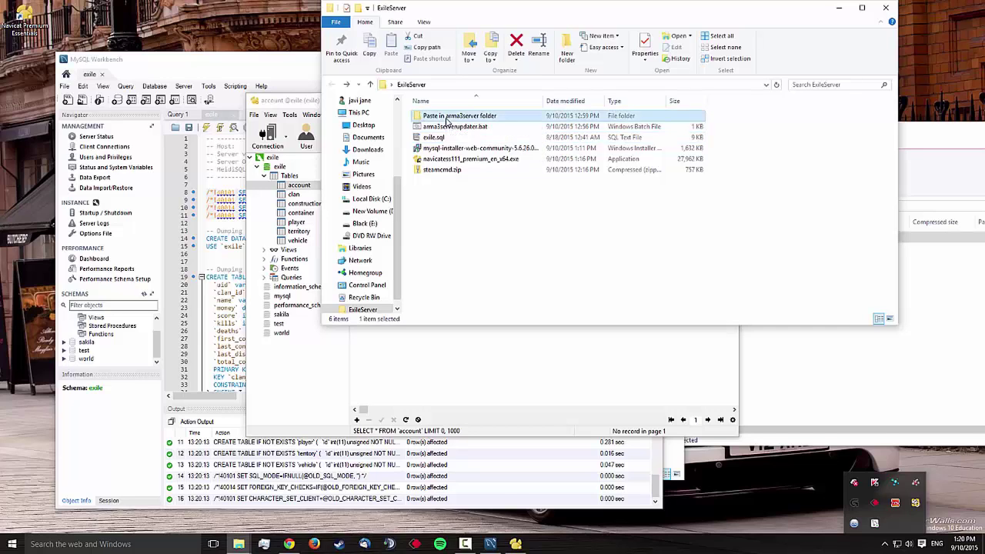
double_click(458, 115)
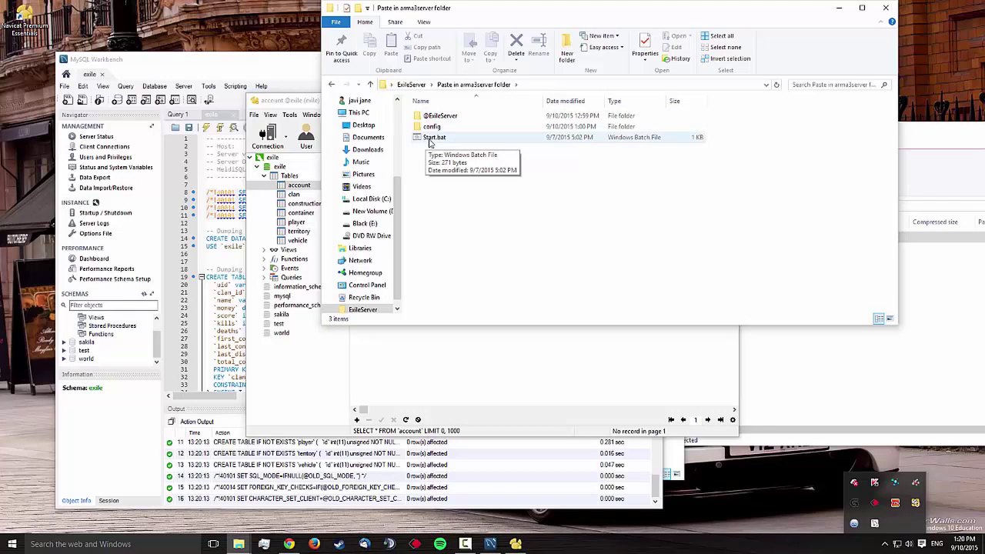
mouse_move(828, 380)
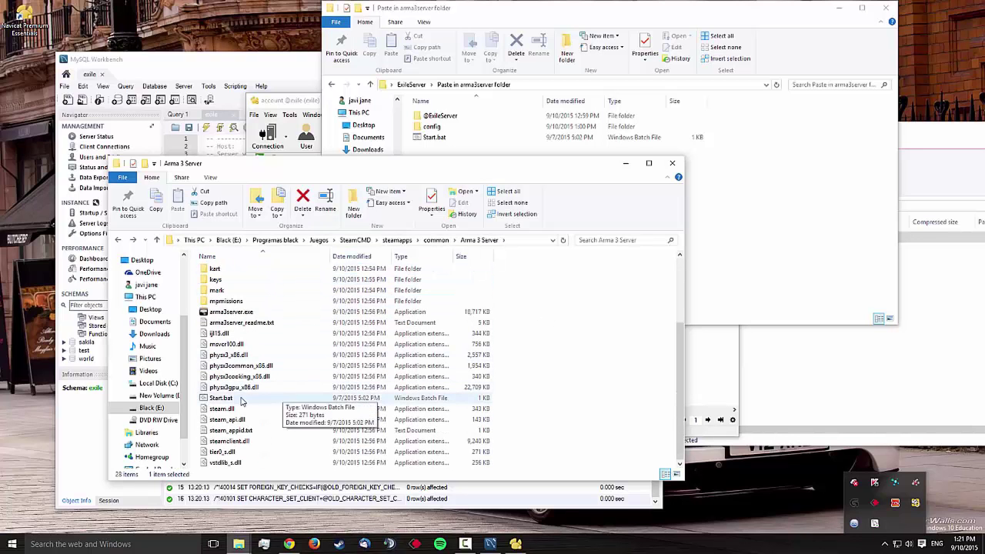
right_click(222, 397)
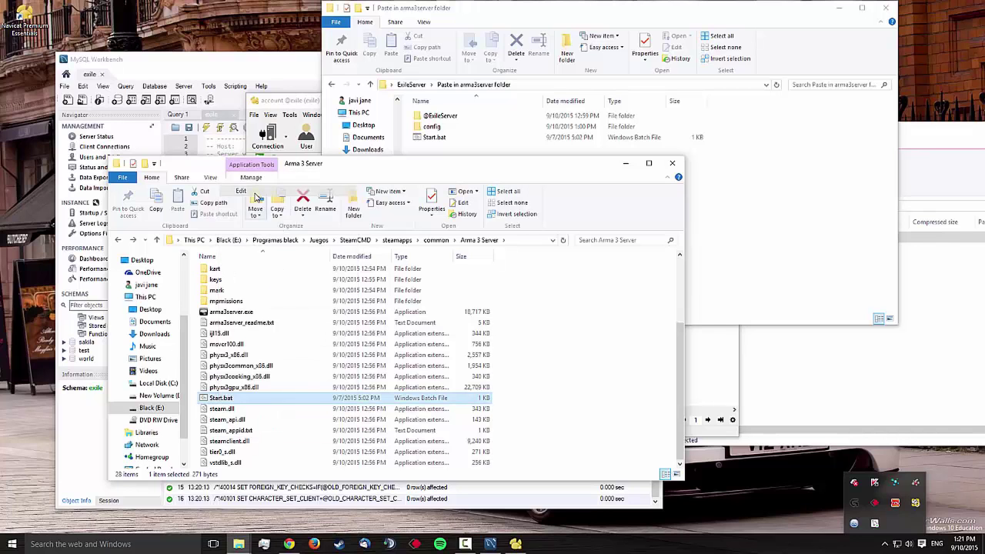
double_click(222, 397)
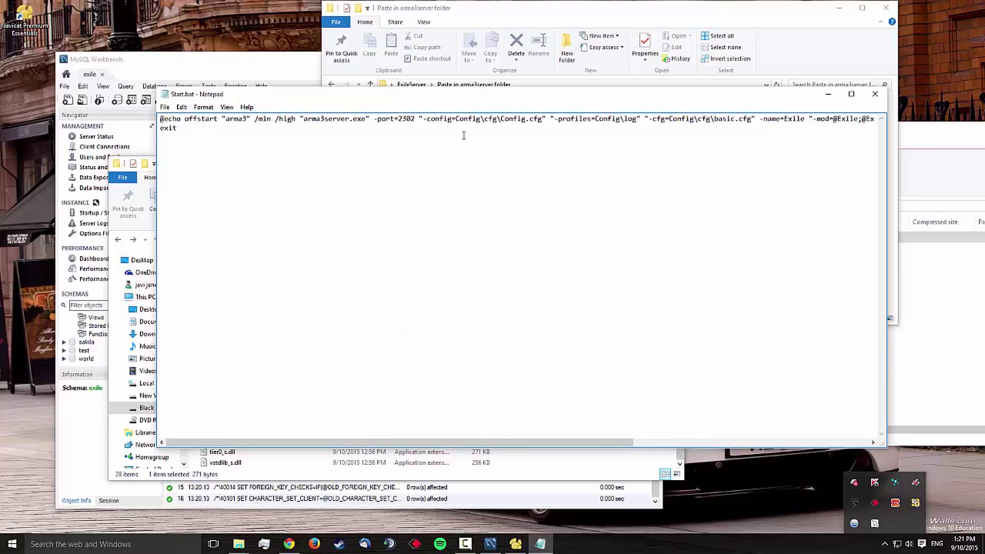
mouse_move(542, 123)
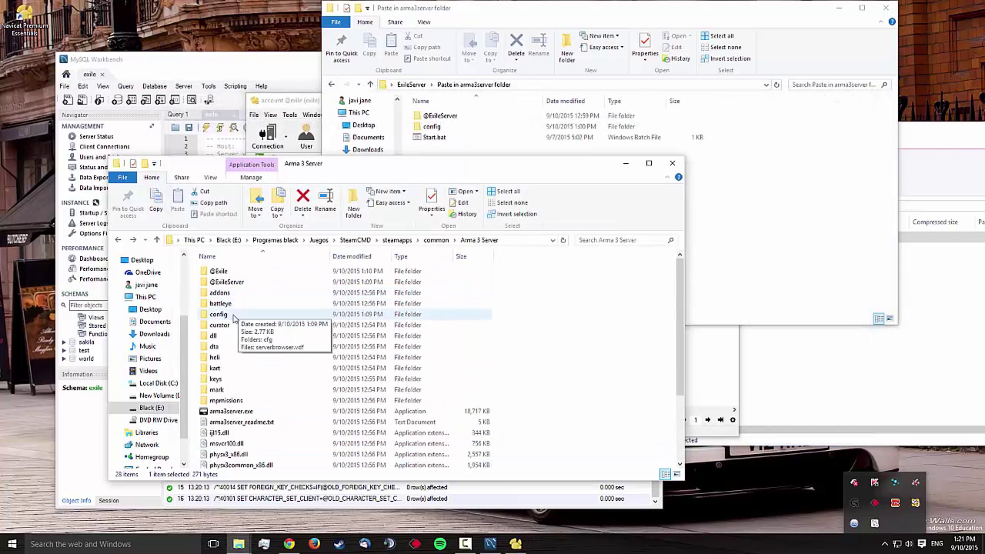
Step: Review basic.cfg and config.cfg in the cfg folder, then return to Arma 3 Server
double_click(219, 314)
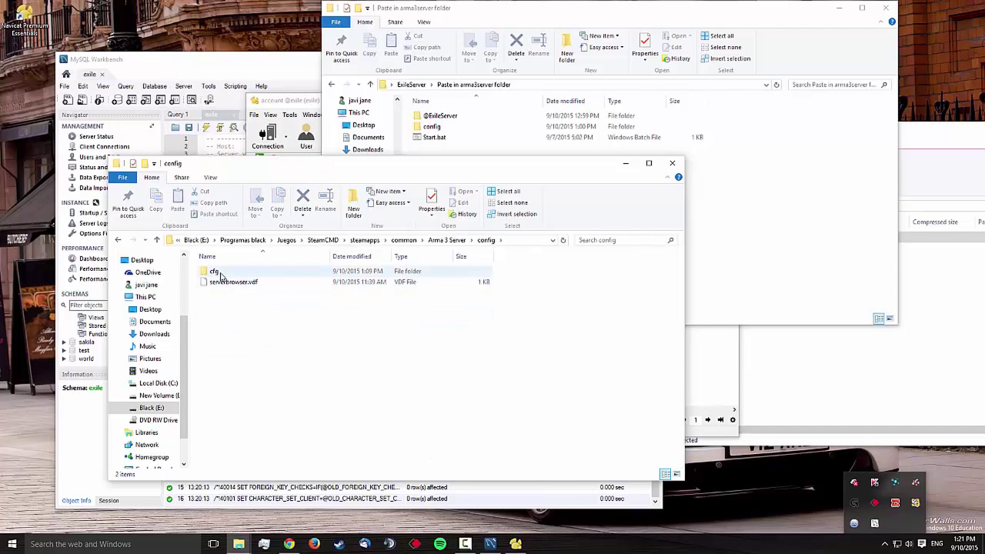
right_click(222, 271)
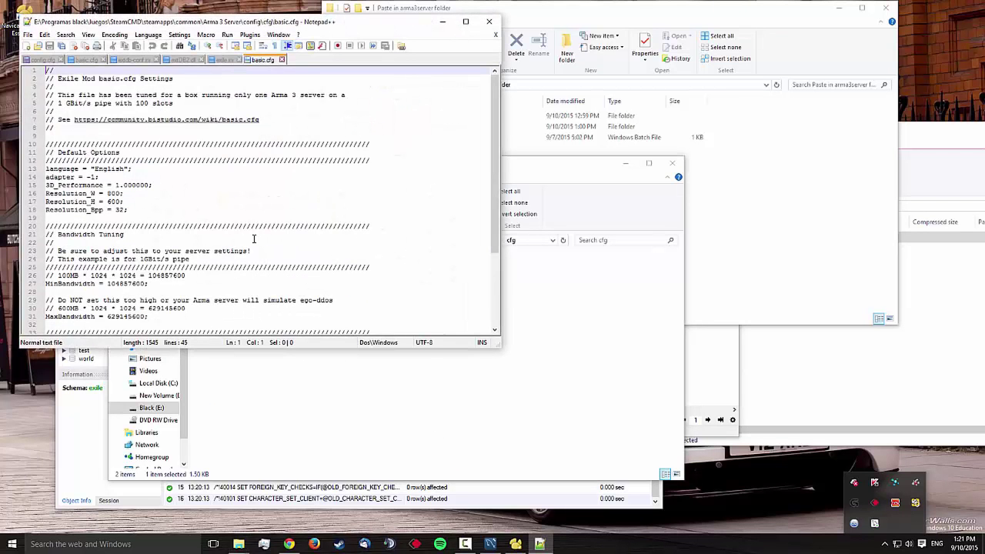
scroll(down, 3)
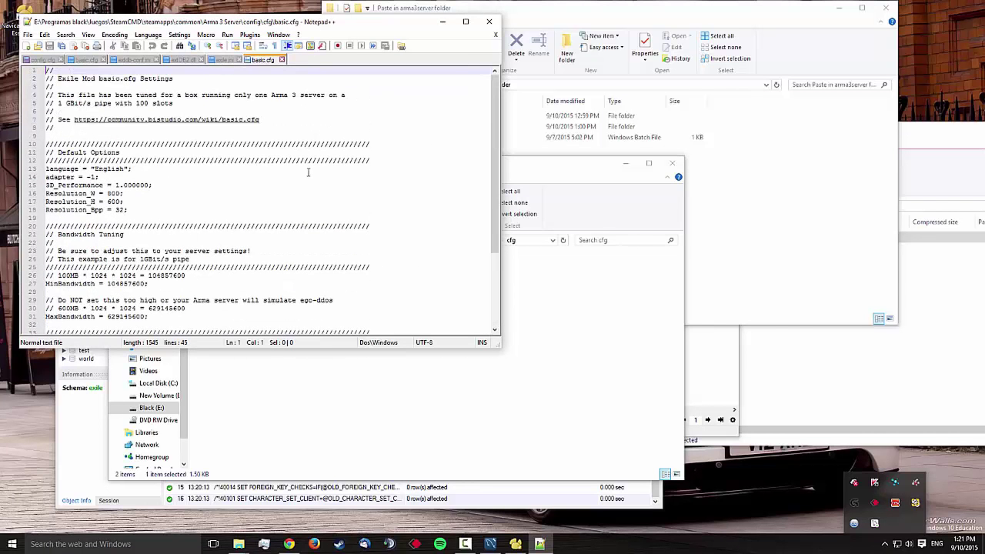
click(222, 271)
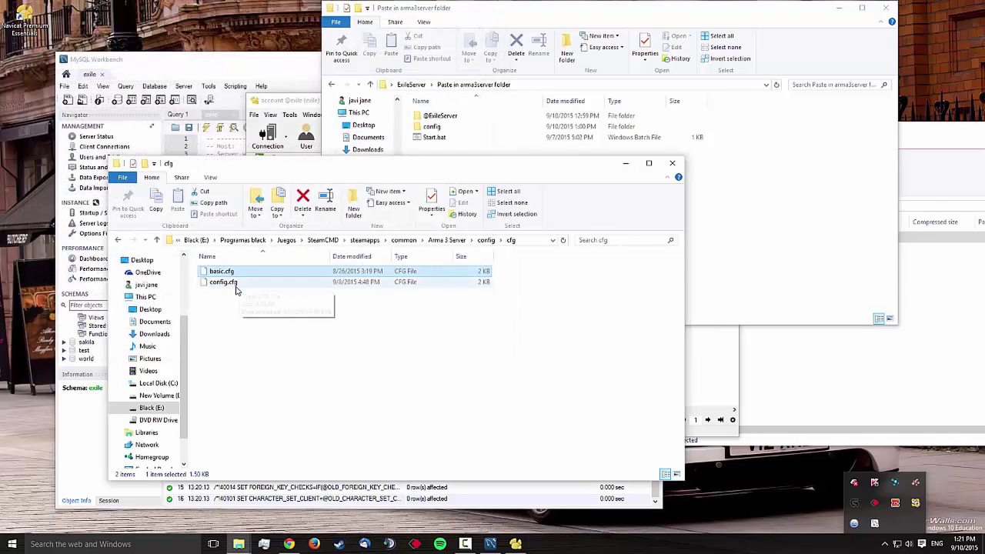
double_click(224, 282)
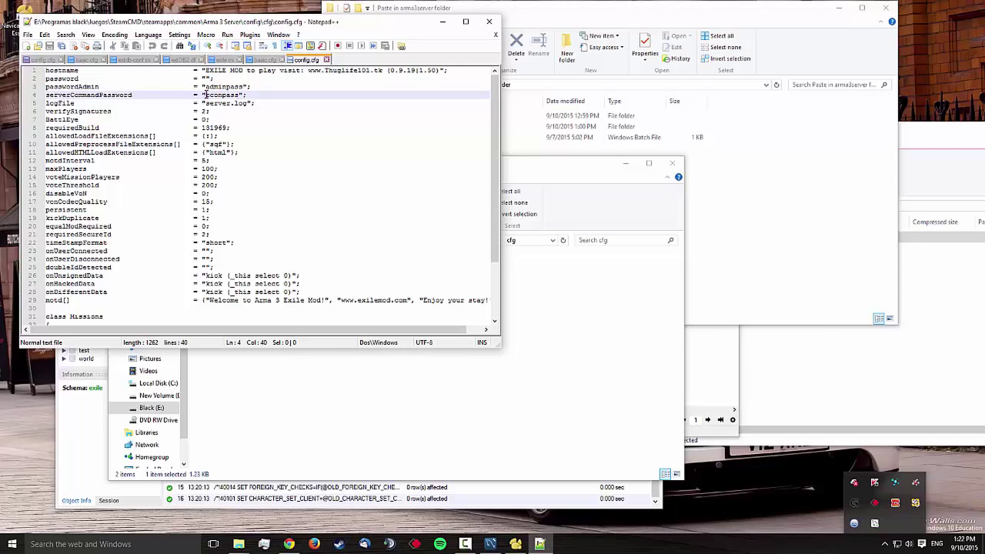
double_click(224, 96)
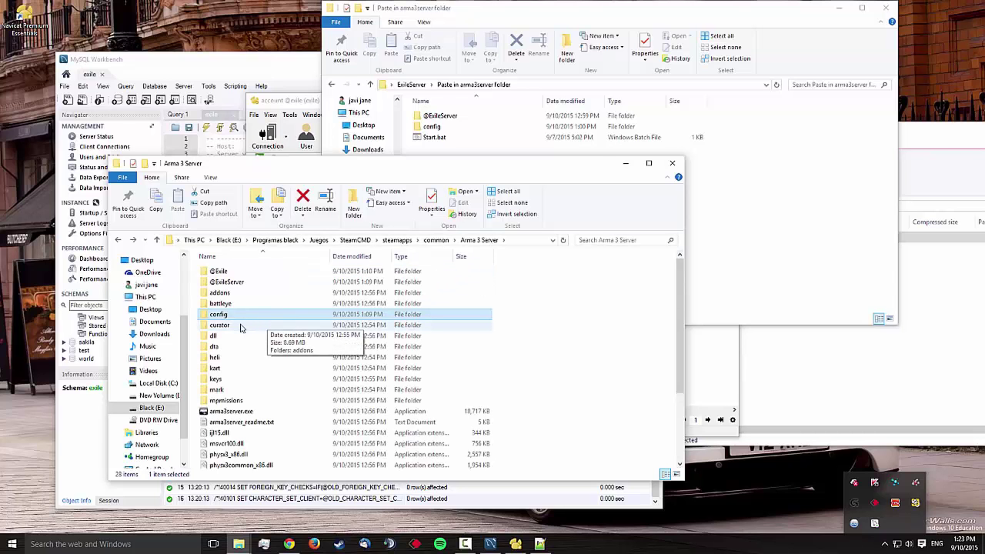
double_click(226, 282)
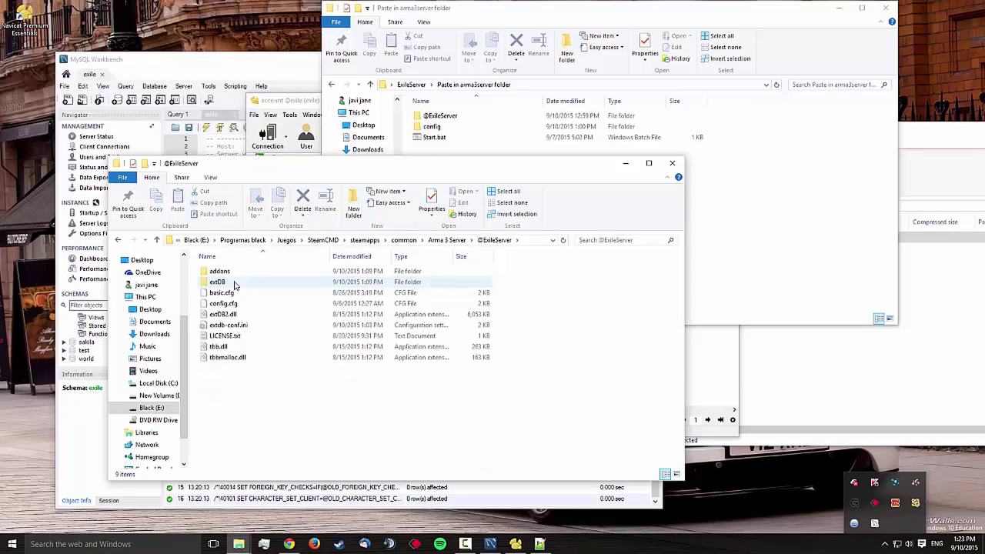
click(228, 324)
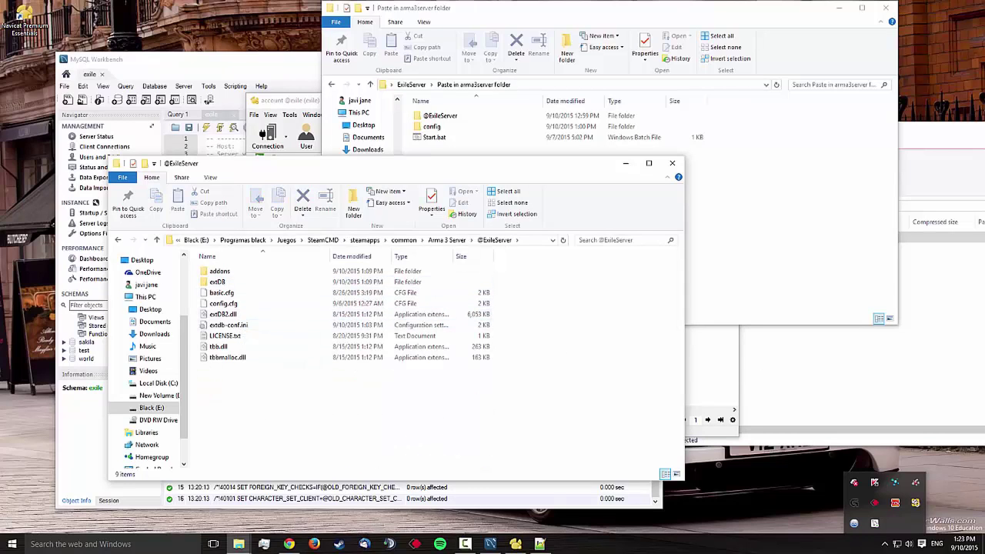
click(228, 323)
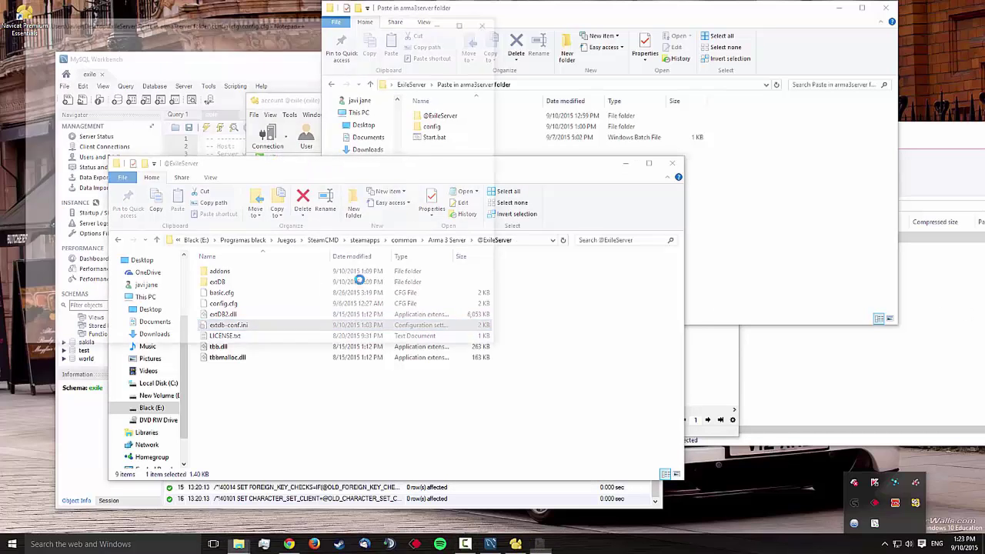
double_click(228, 325)
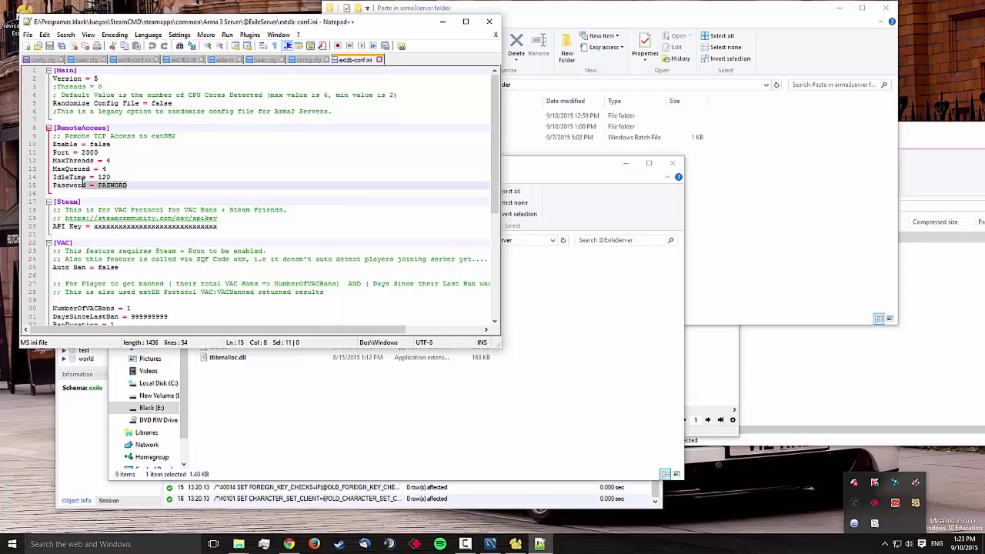
double_click(111, 185)
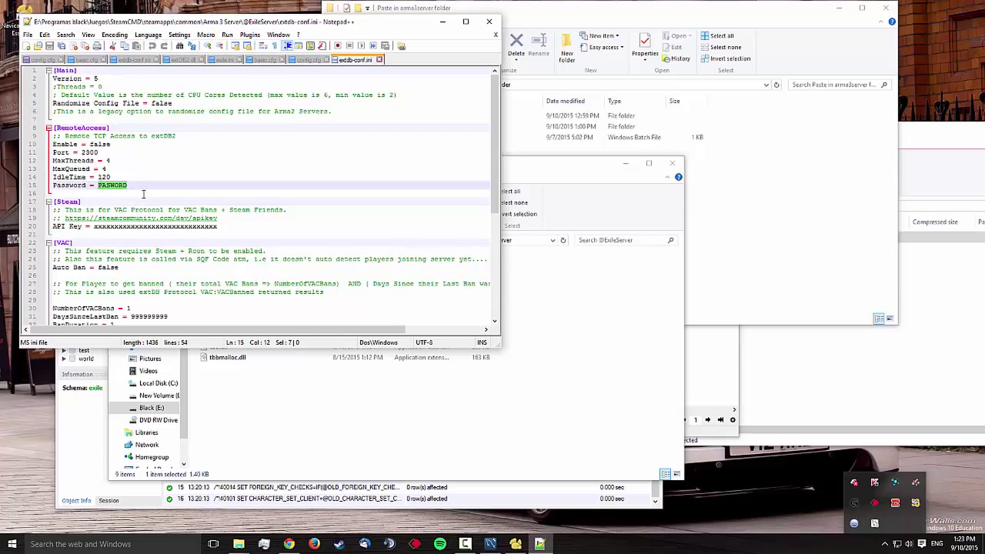
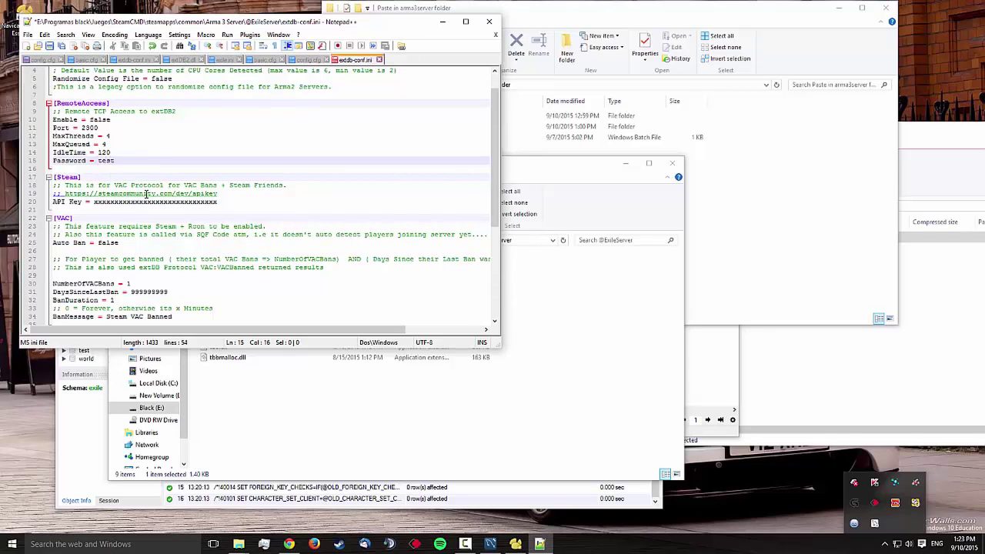
scroll(down, 3)
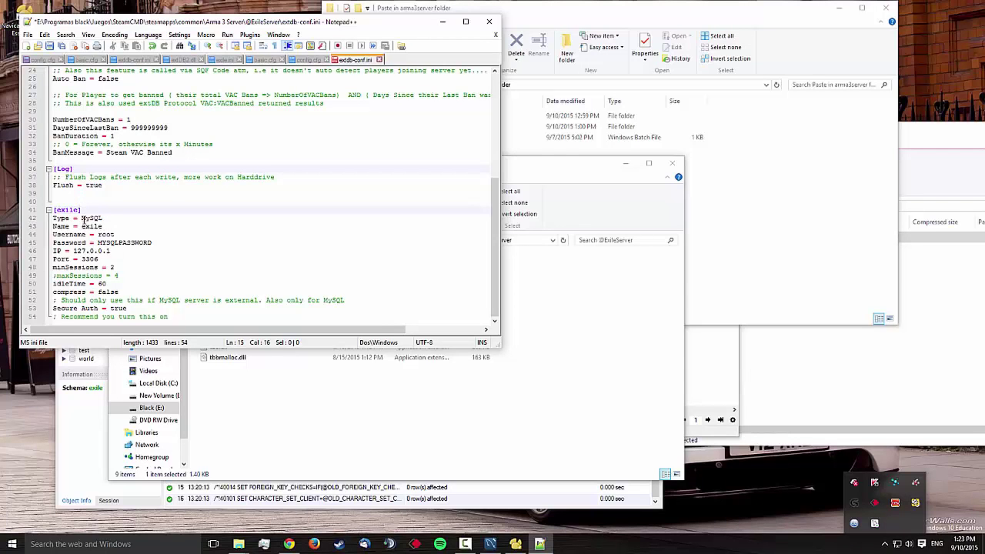
double_click(93, 226)
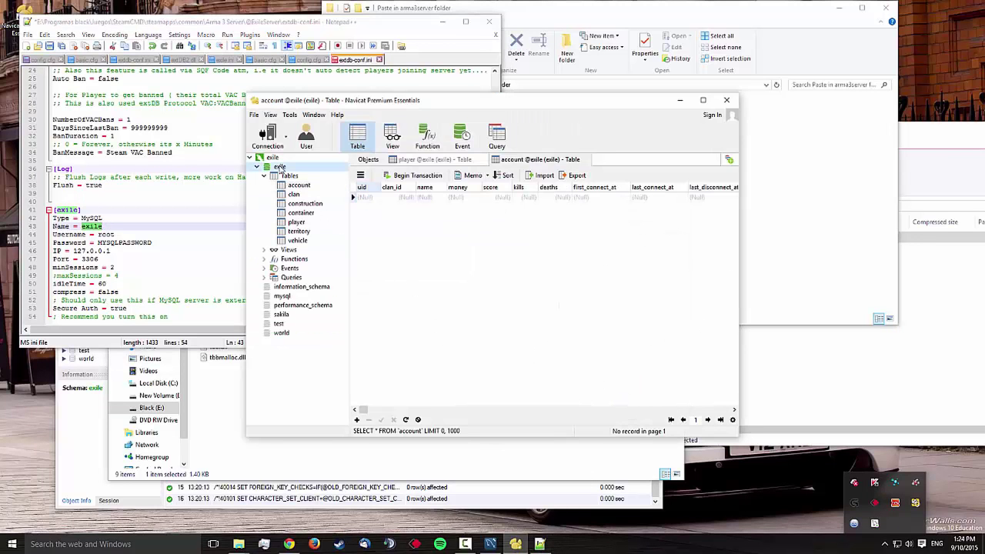
click(274, 157)
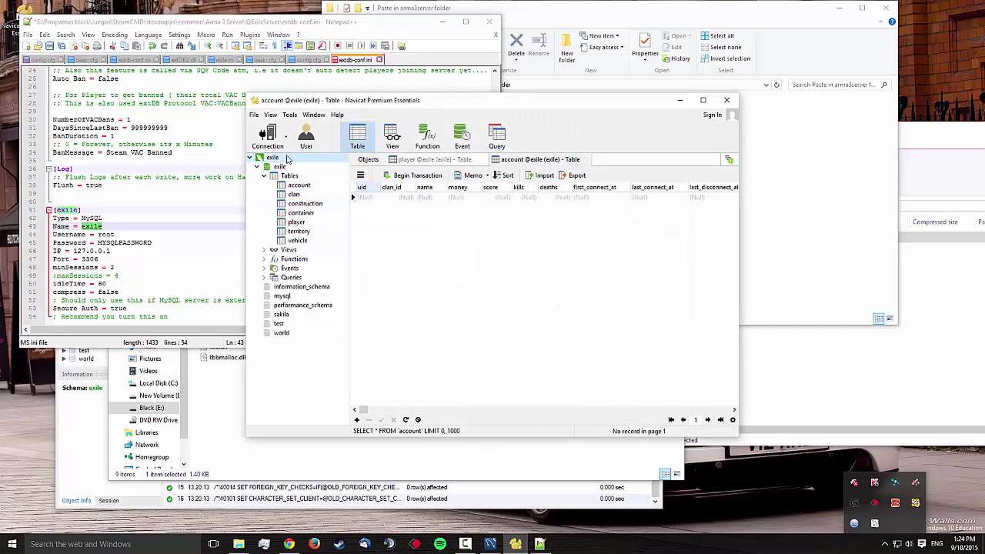
click(280, 166)
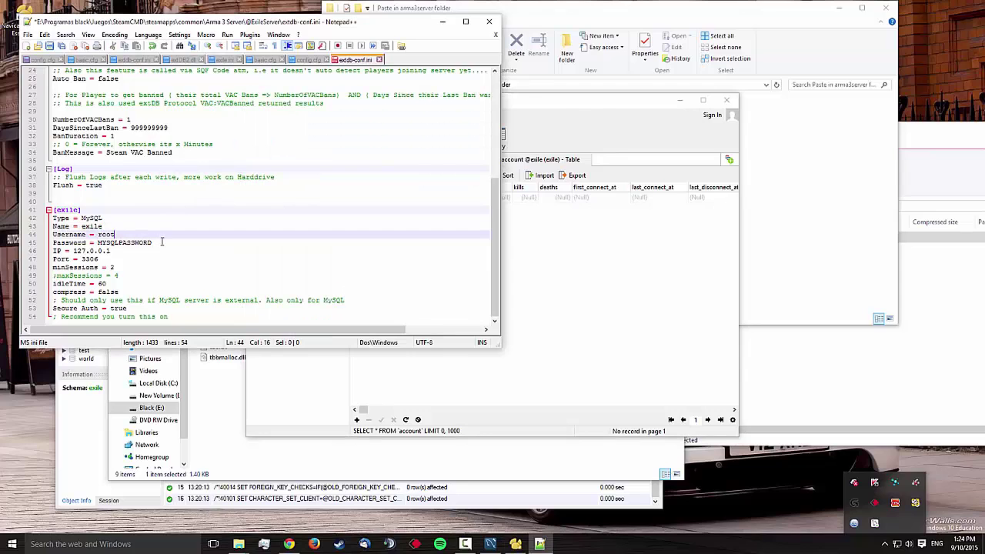
double_click(125, 243)
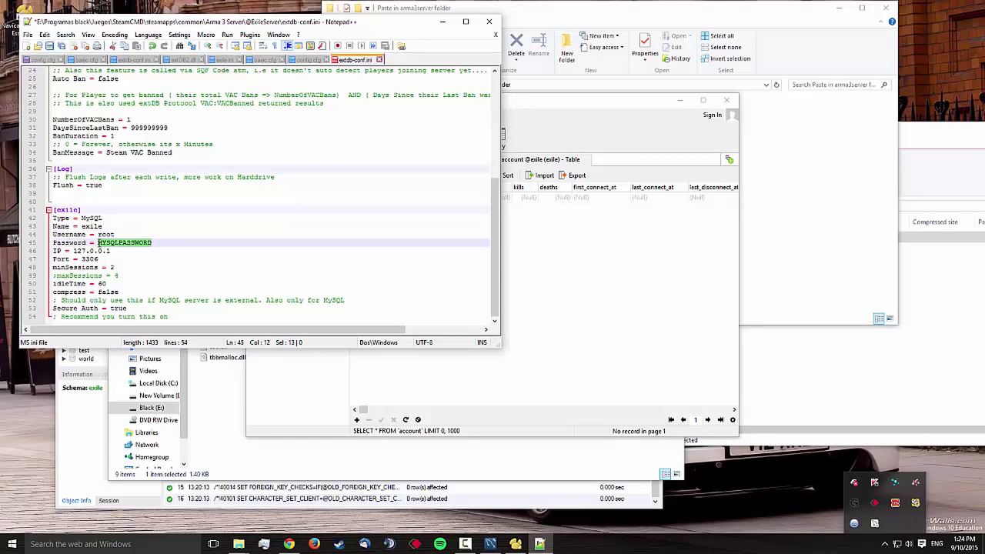
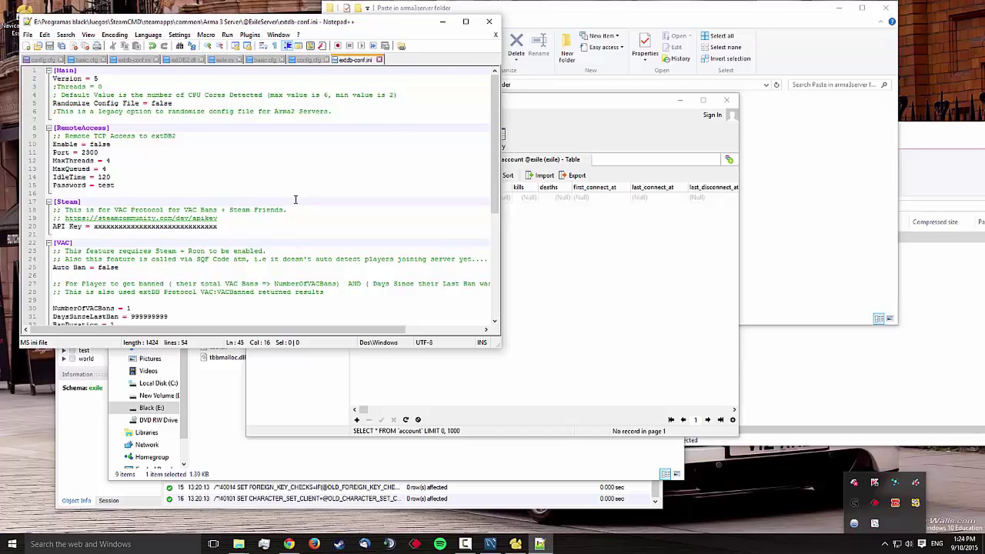
scroll(down, 3)
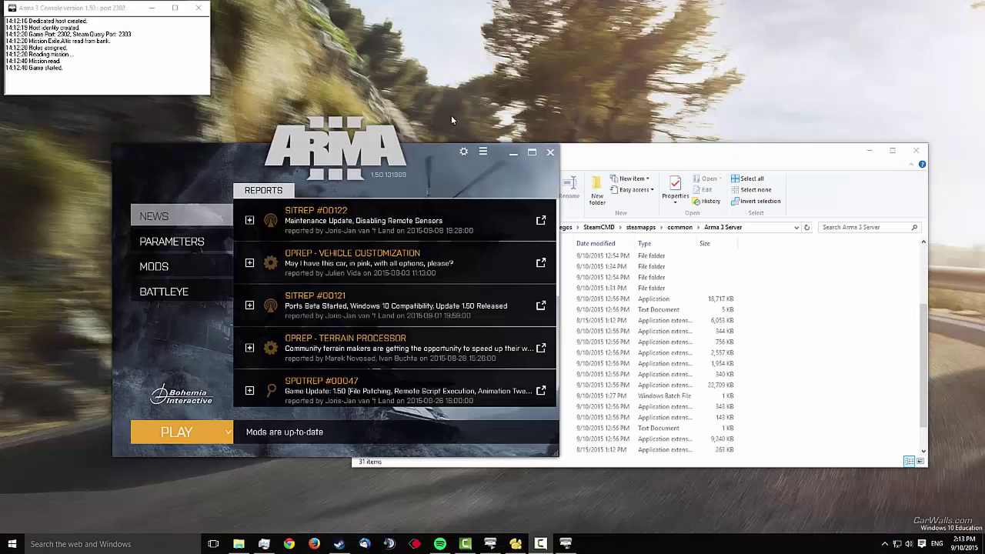
mouse_move(98, 72)
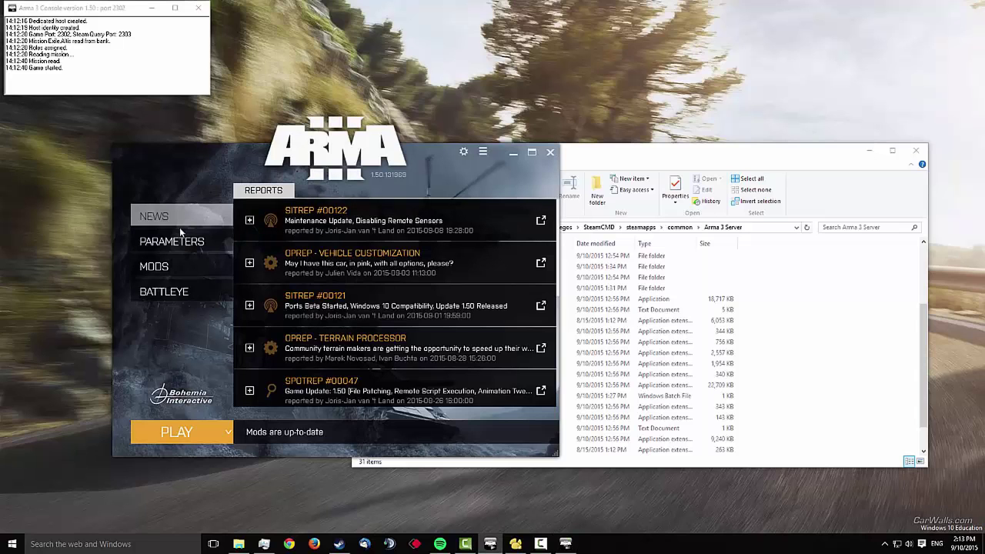
mouse_move(197, 209)
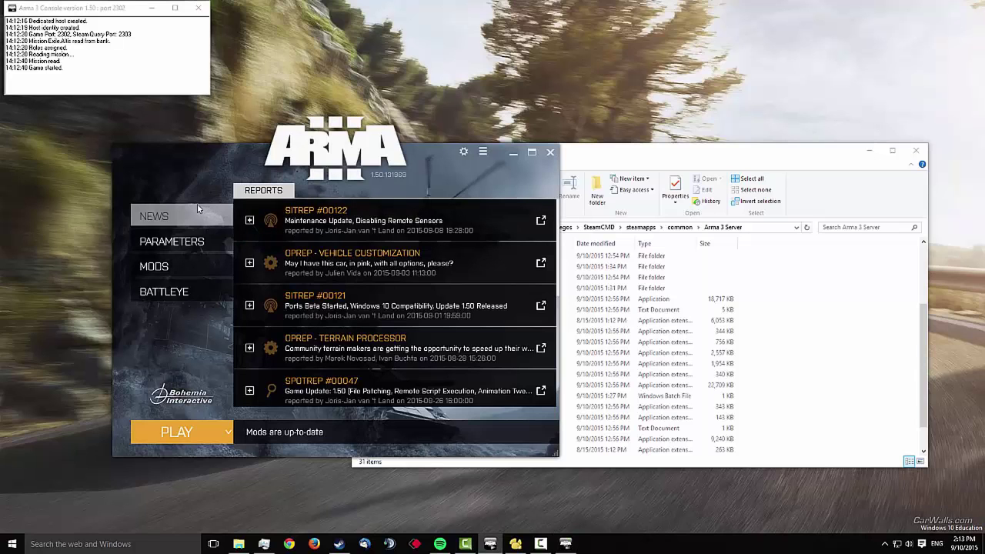
mouse_move(175, 264)
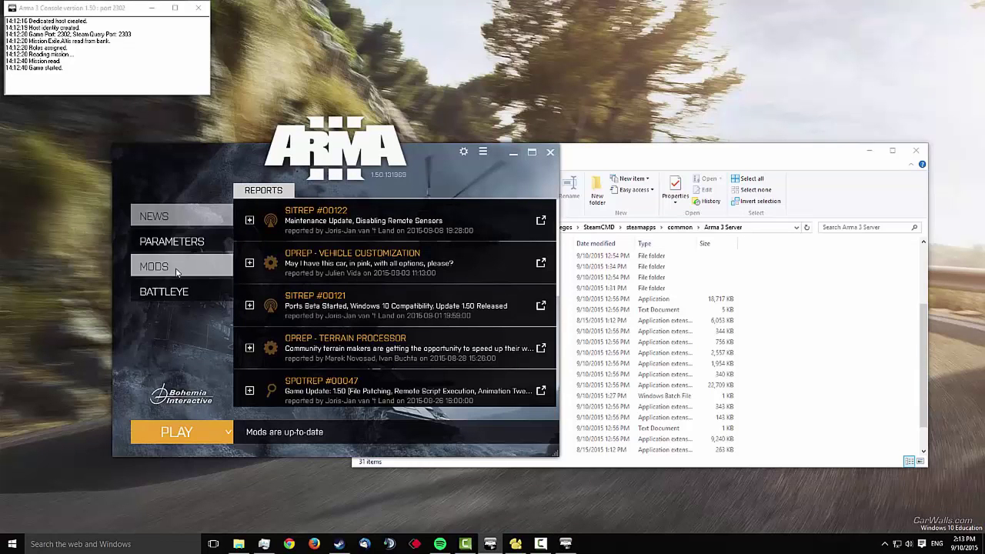
Step: Check the Exile Mod preset in the launcher and start Arma 3 with it
click(154, 265)
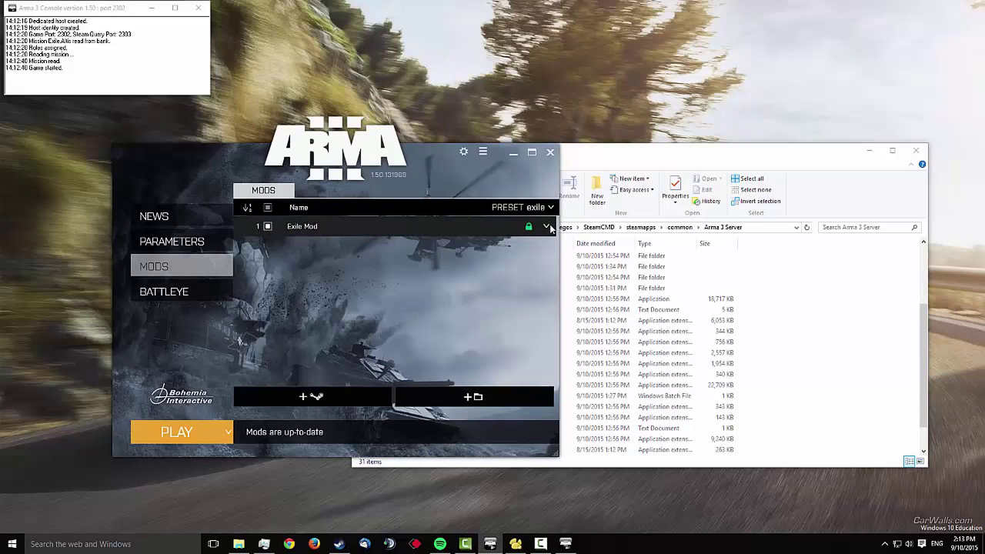
click(548, 226)
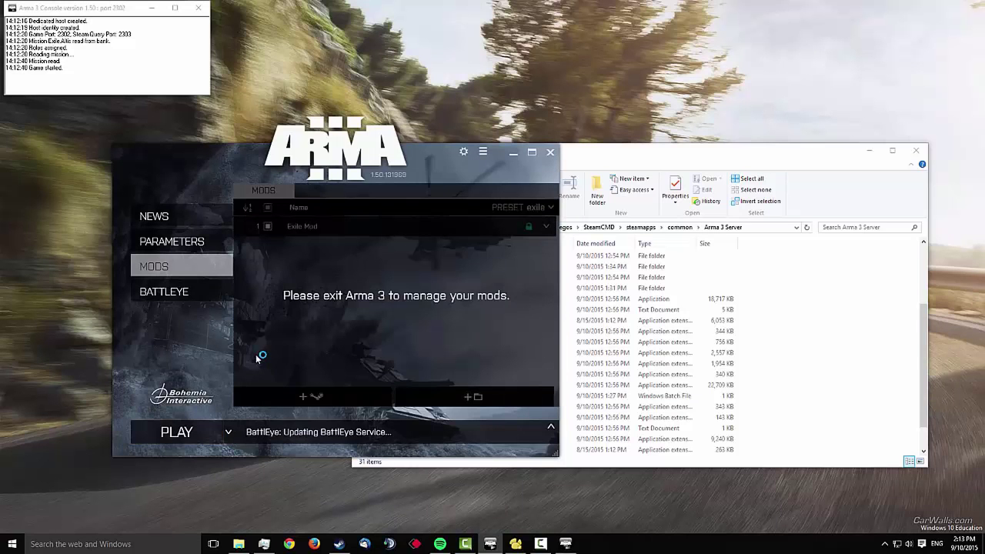
click(177, 430)
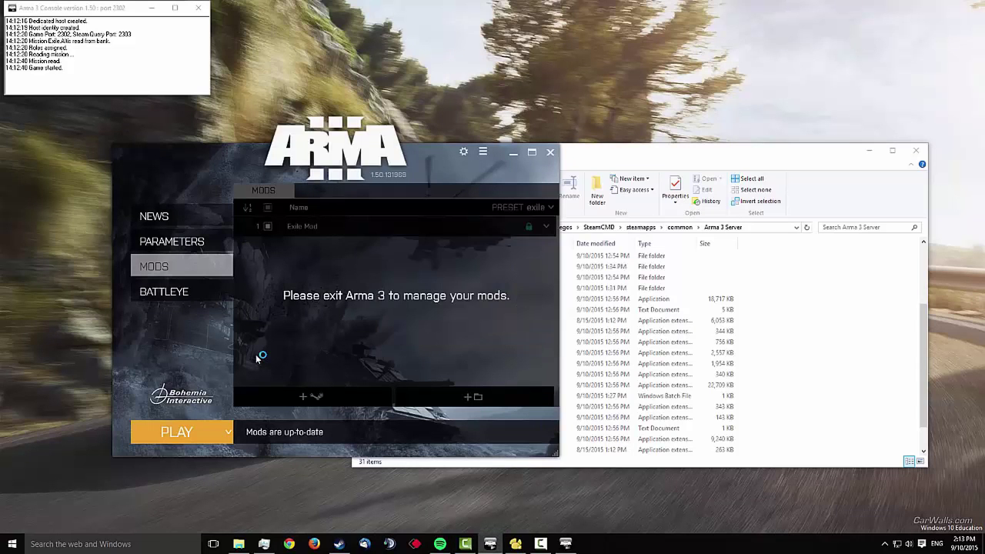
click(177, 431)
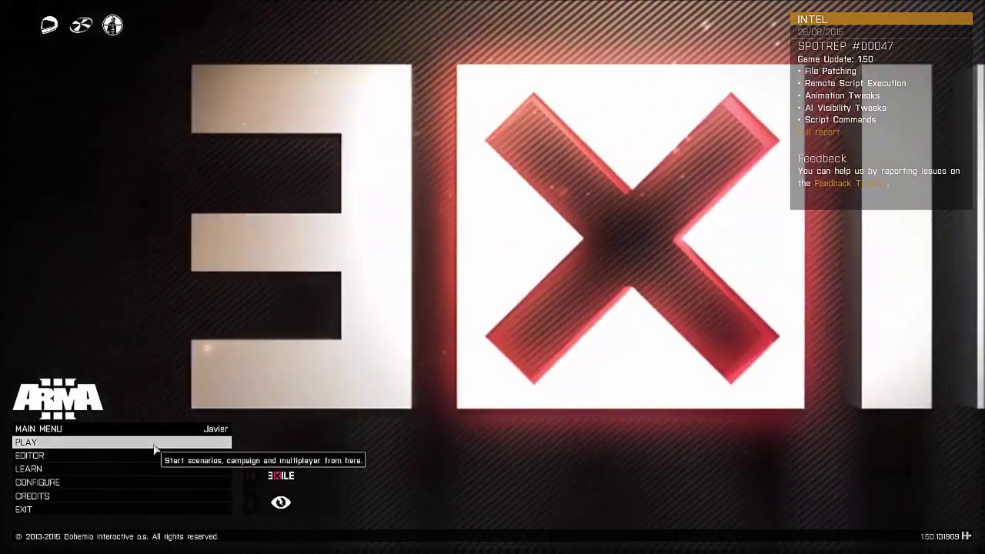
Step: Join the local Exile server on LAN, take Exile Player Slot 1 and load into the mission
click(26, 443)
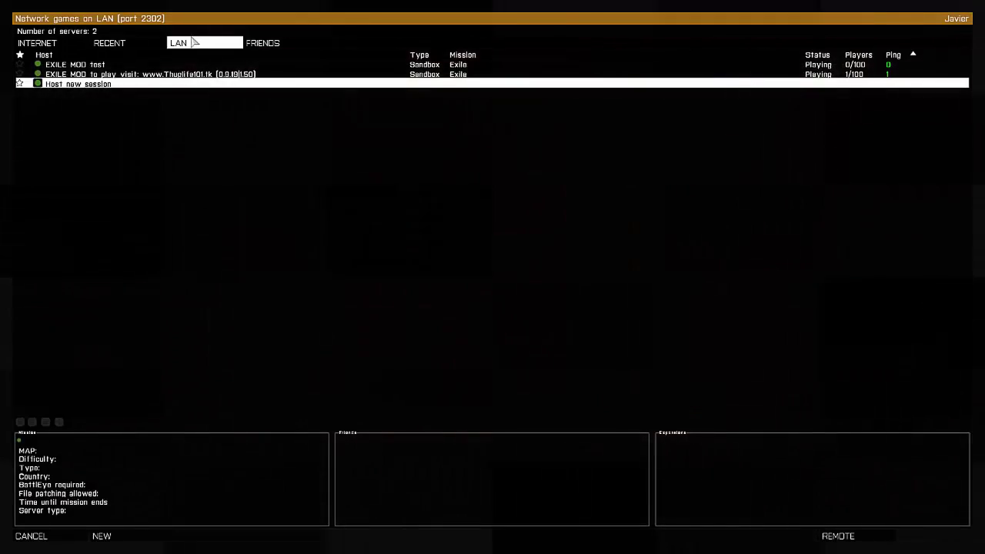
click(74, 64)
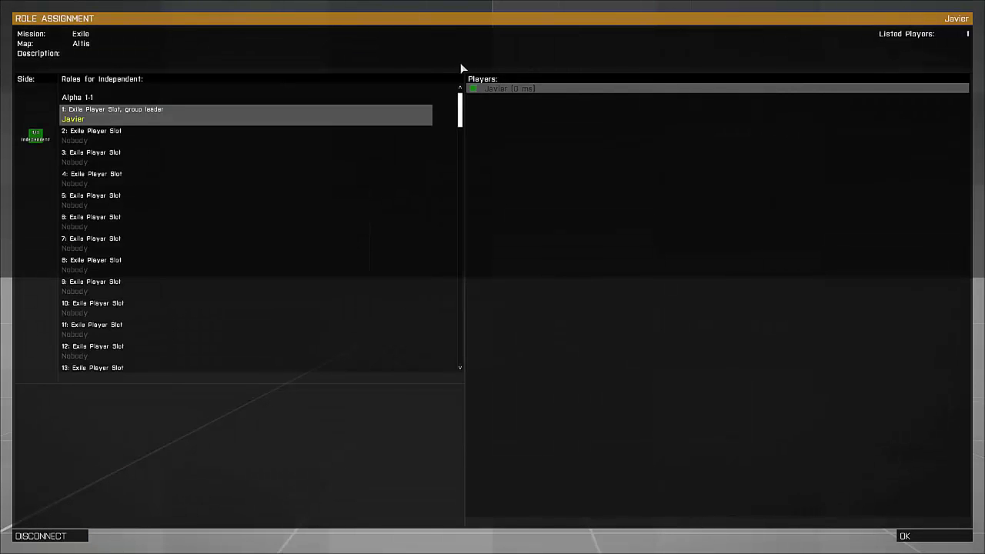
click(905, 535)
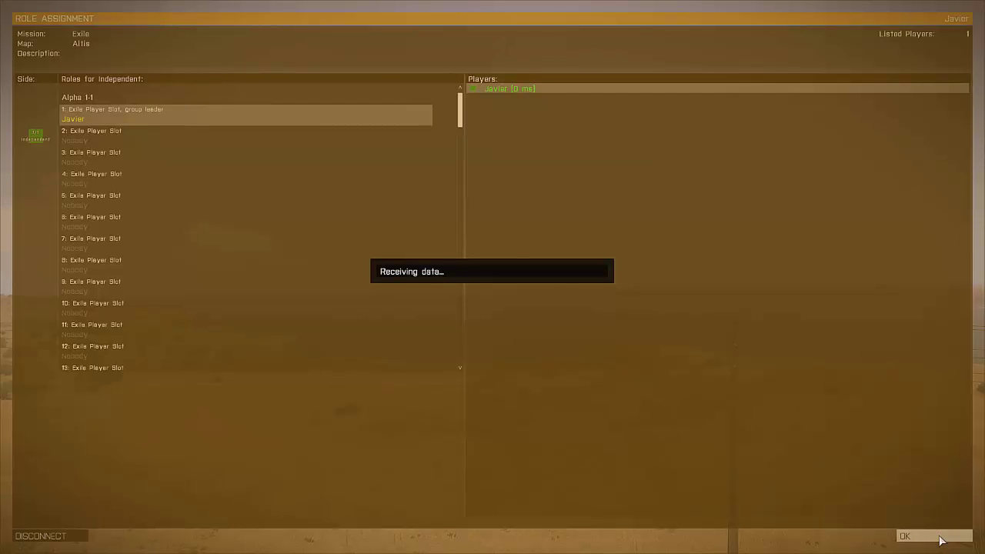
click(904, 536)
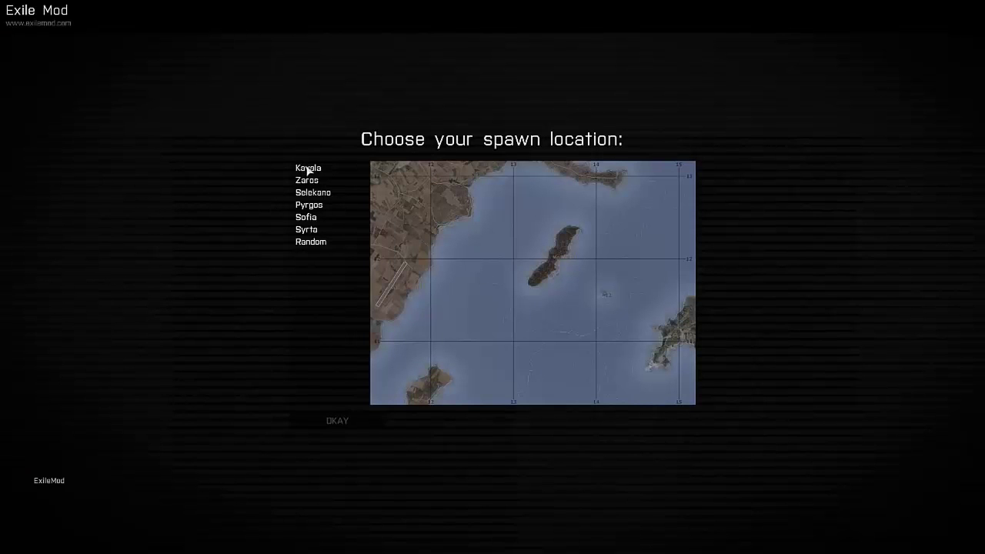
Step: Spawn at Kavala from the spawn location chooser
click(307, 166)
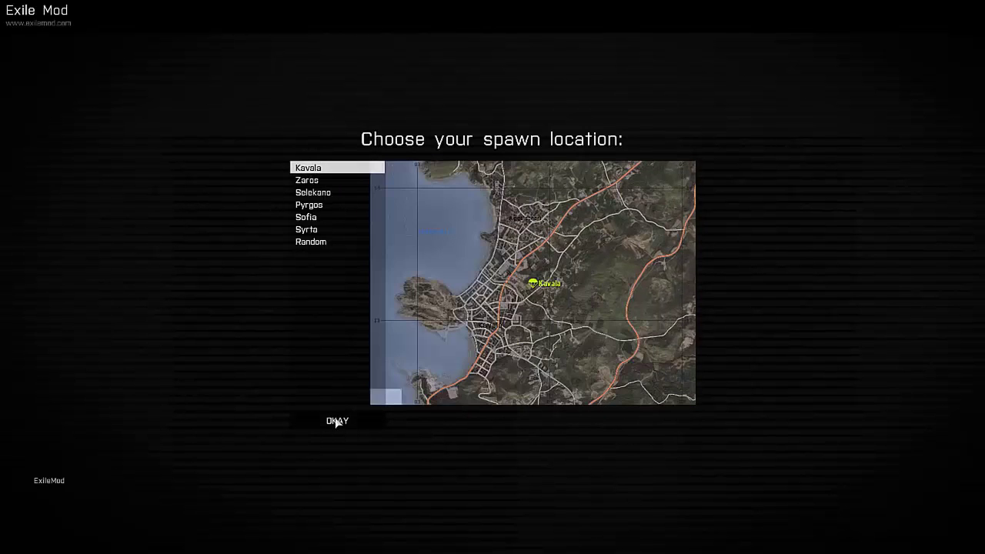
click(335, 421)
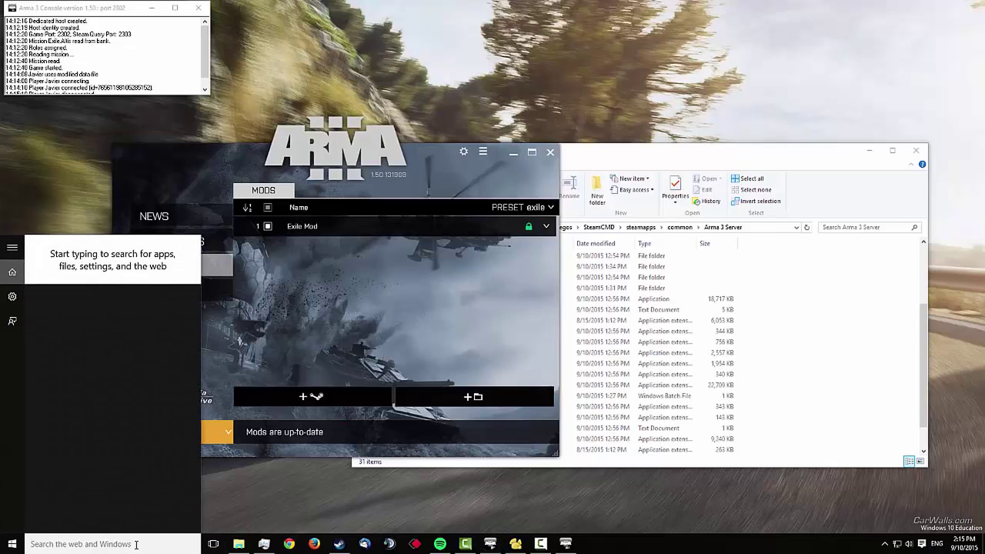
Step: Browse to ProgramData's MySQL Server 5.6 folder via Run and show the actions for my.ini
text(run)
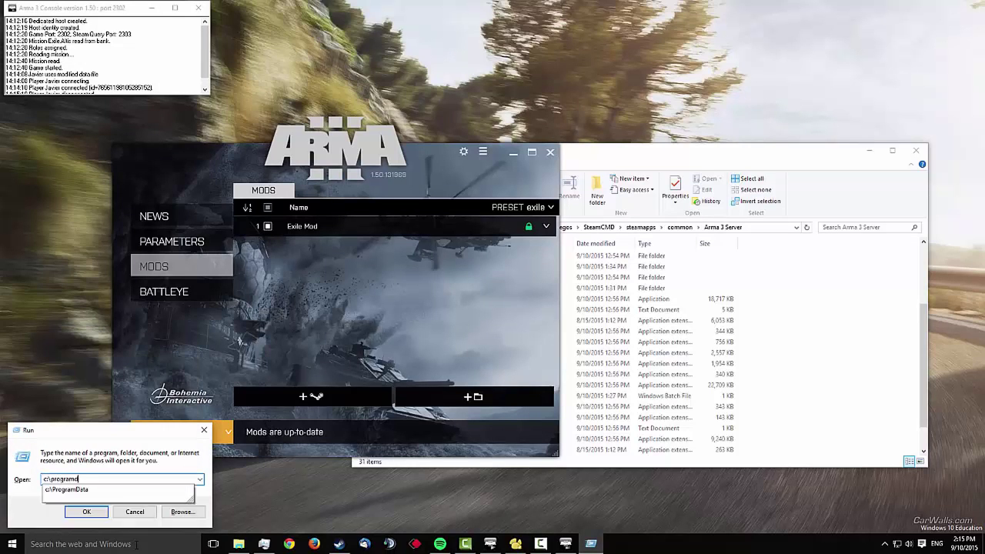
click(86, 511)
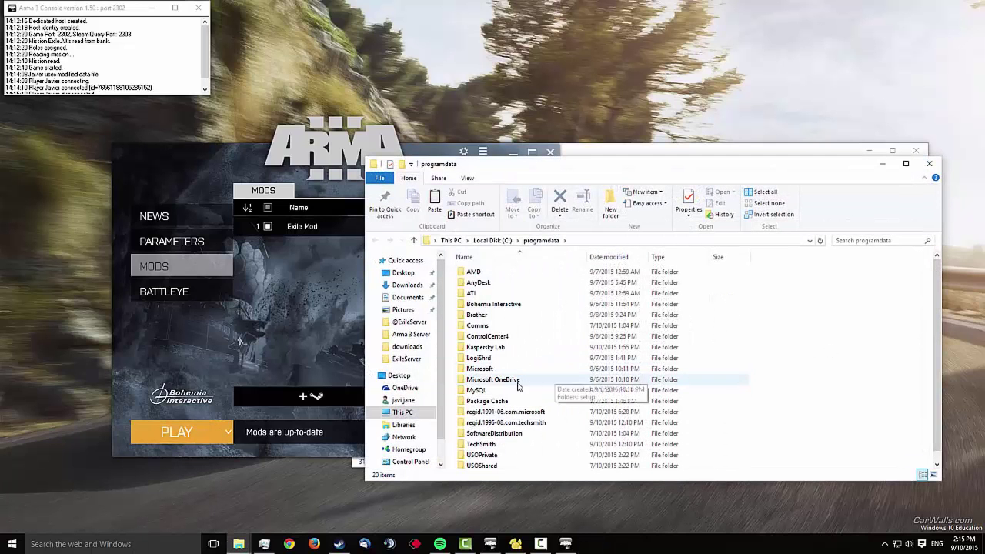
double_click(475, 389)
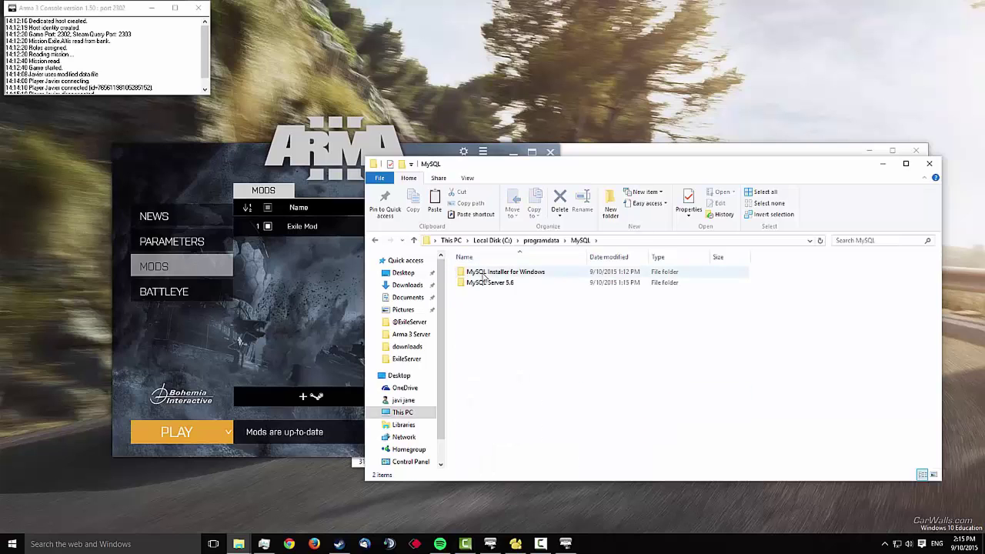
double_click(490, 283)
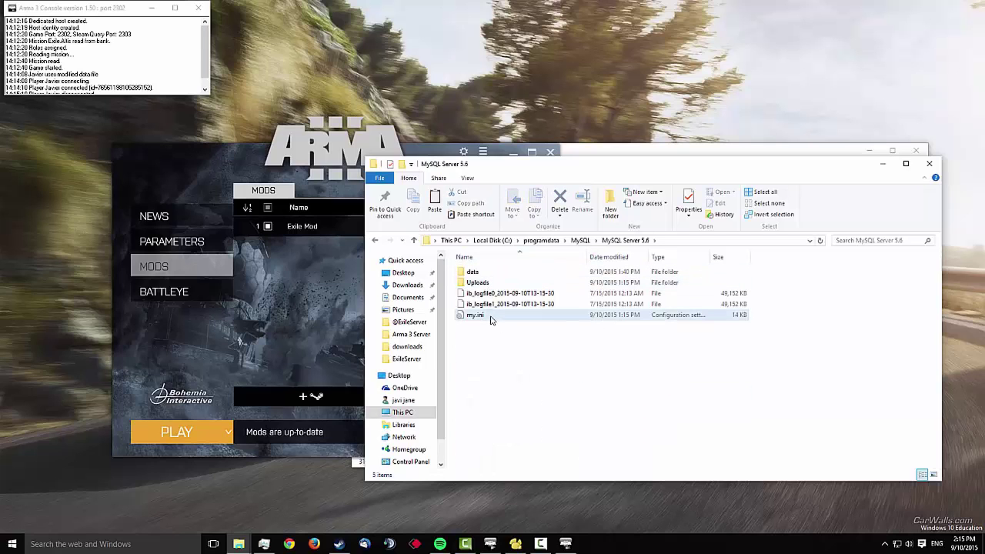
right_click(474, 314)
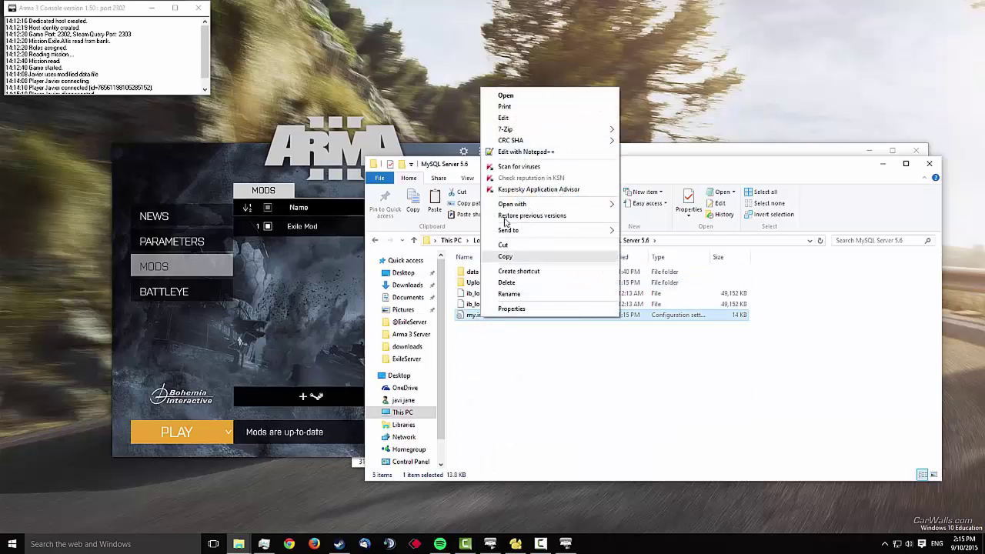
Step: Edit my.ini in Notepad++, locate the sql-mode line and select STRICT_TRANS_TABLES for removal
click(526, 152)
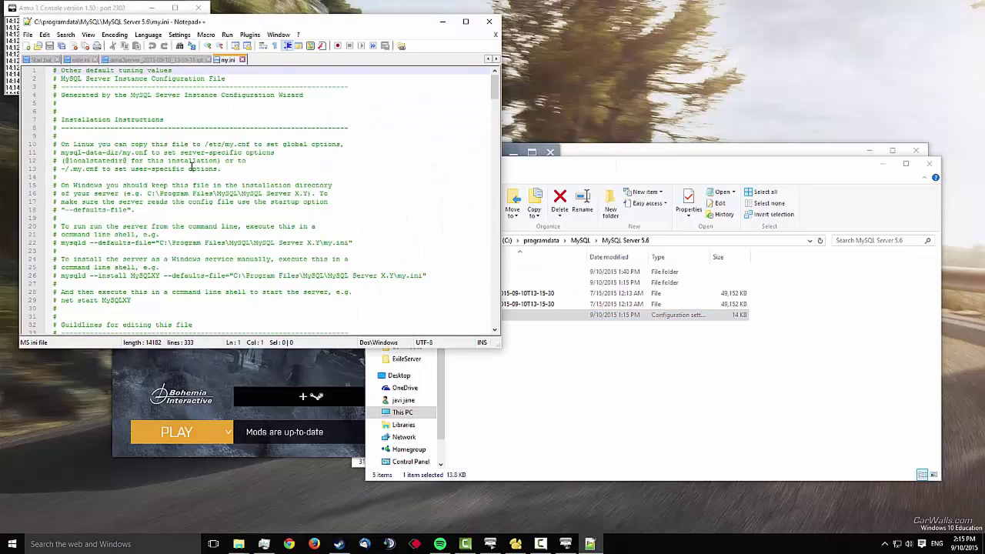
scroll(down, 3)
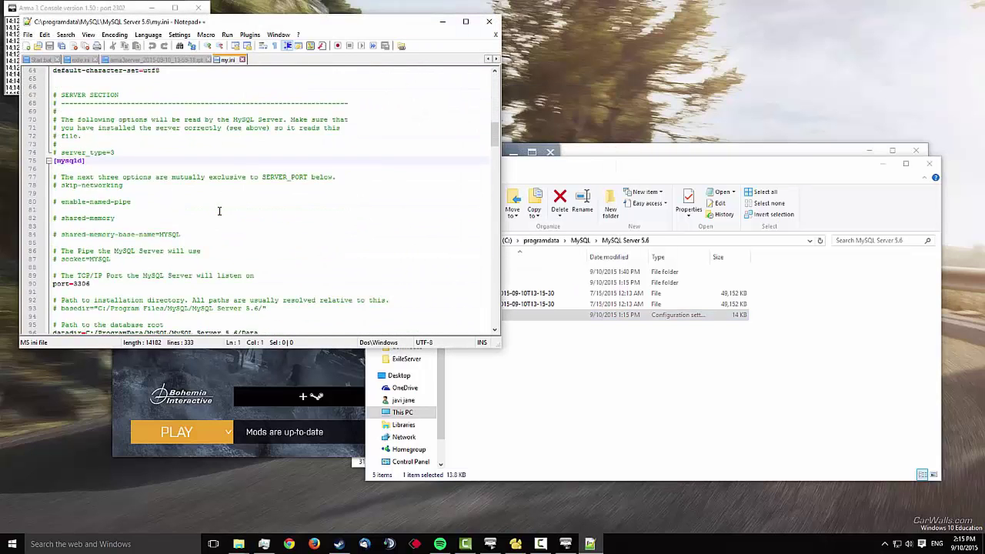
scroll(down, 3)
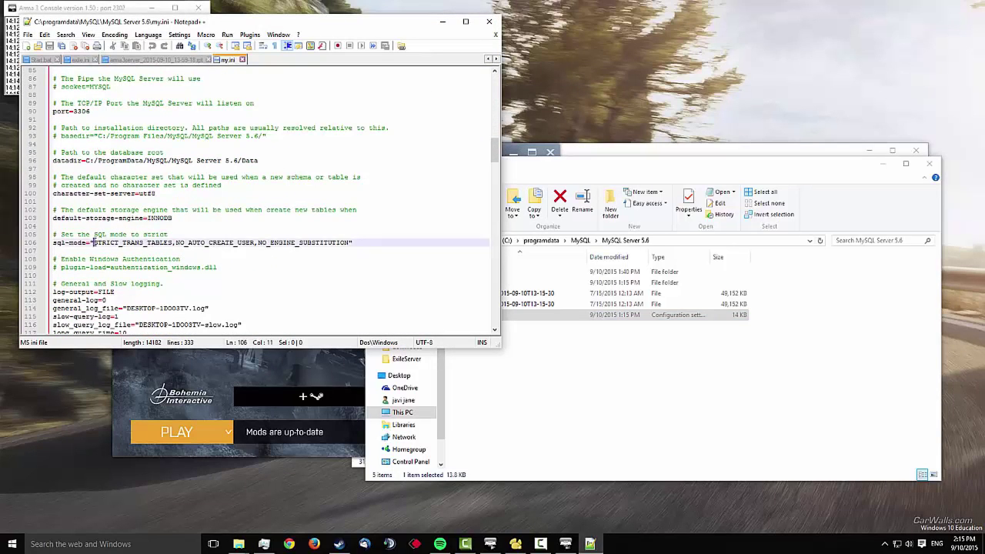
drag(90, 243, 353, 243)
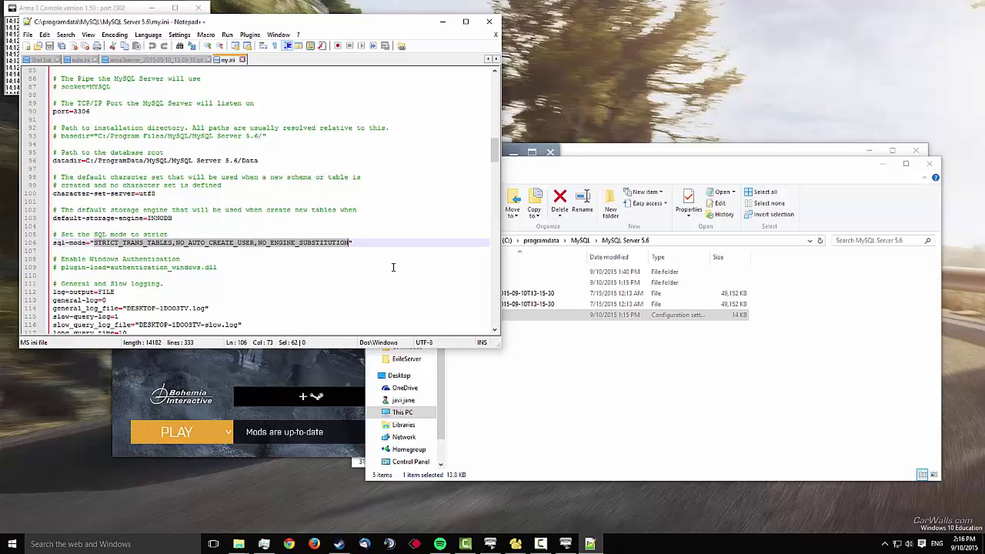
mouse_move(423, 225)
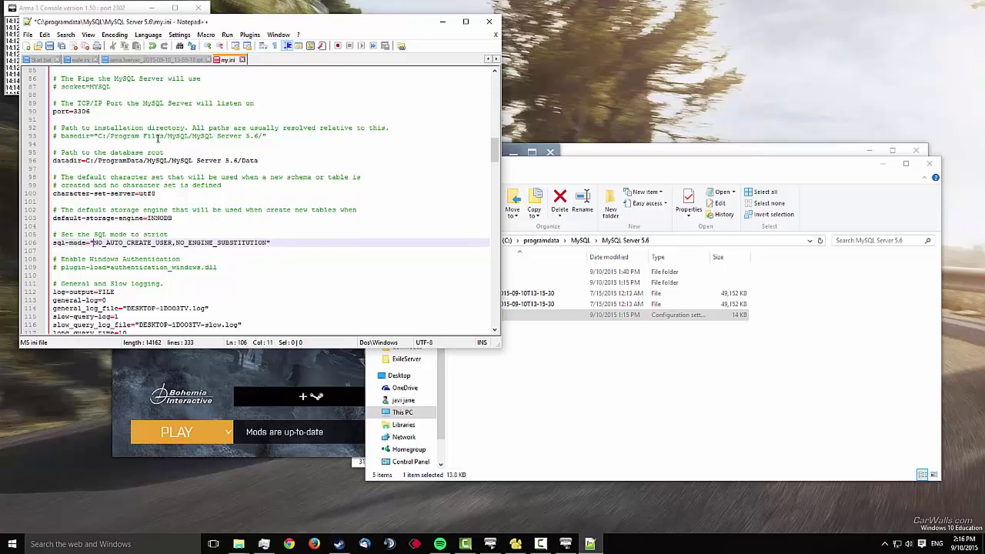
mouse_move(351, 234)
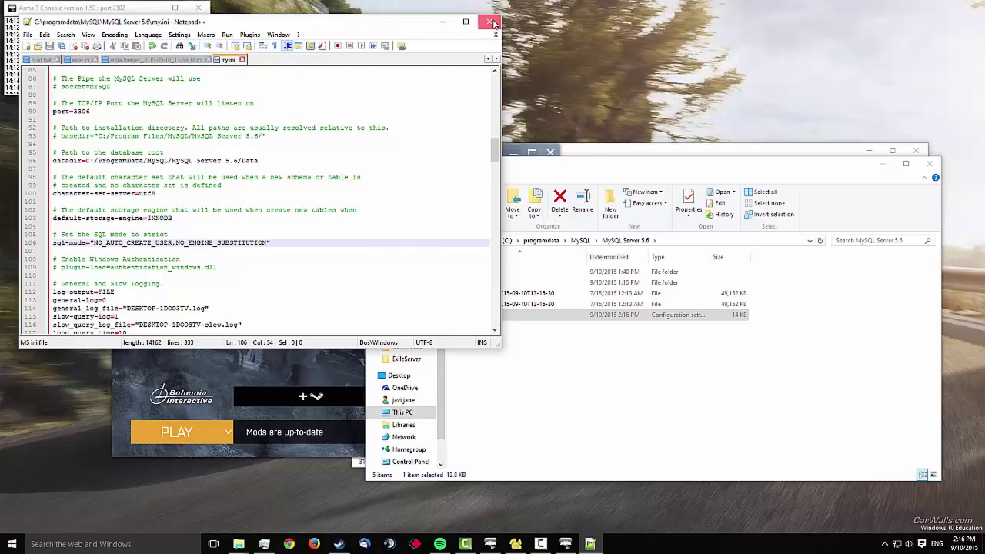
Step: Bring the Arma 3 Launcher forward and start the game with PLAY
click(489, 21)
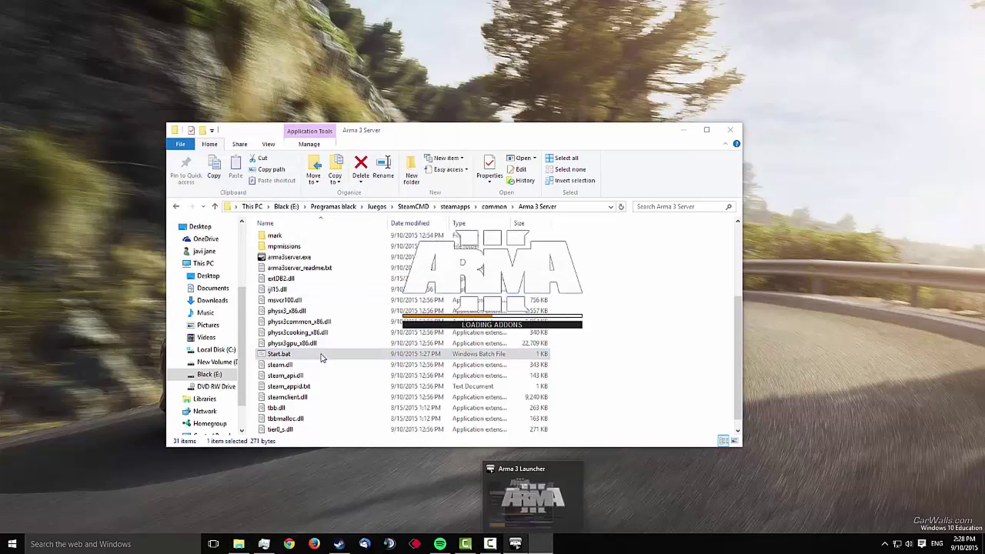
click(533, 496)
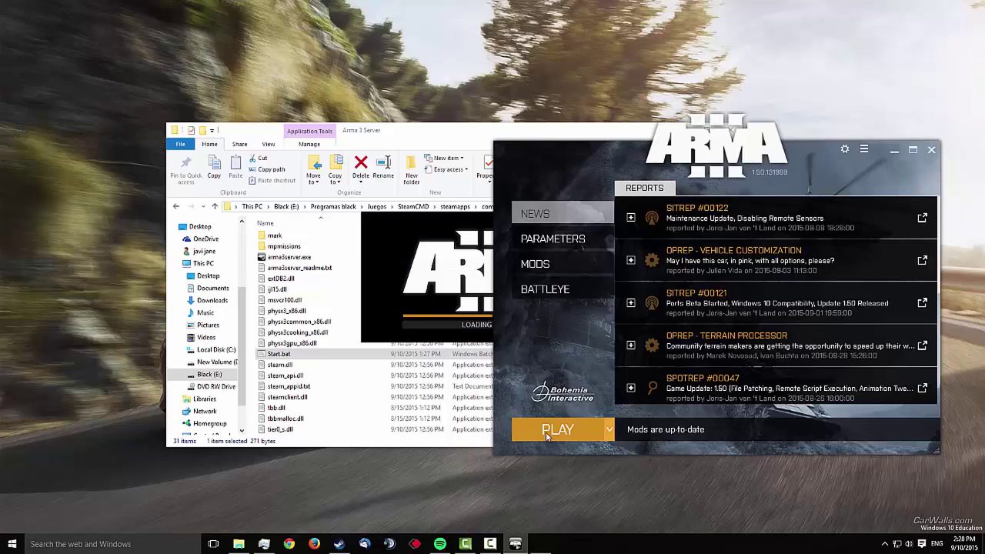
click(557, 429)
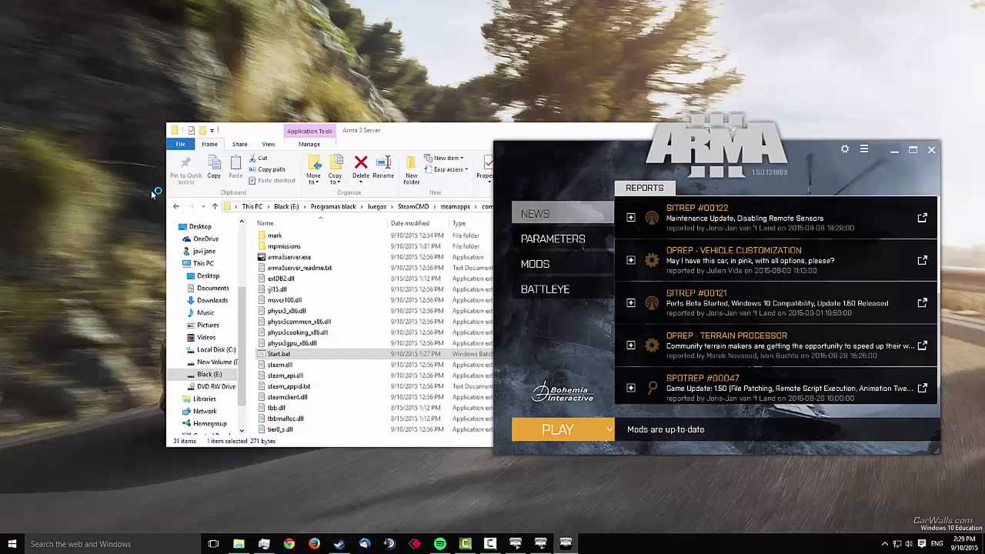
click(557, 430)
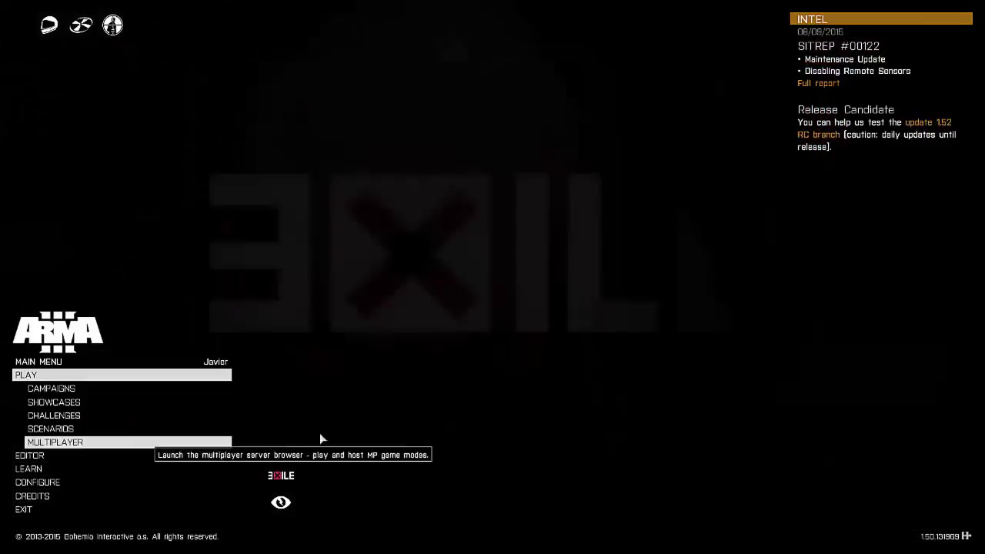
Step: Rejoin the Exile server via Multiplayer, confirm the role slot, and spawn at Kavala
click(54, 442)
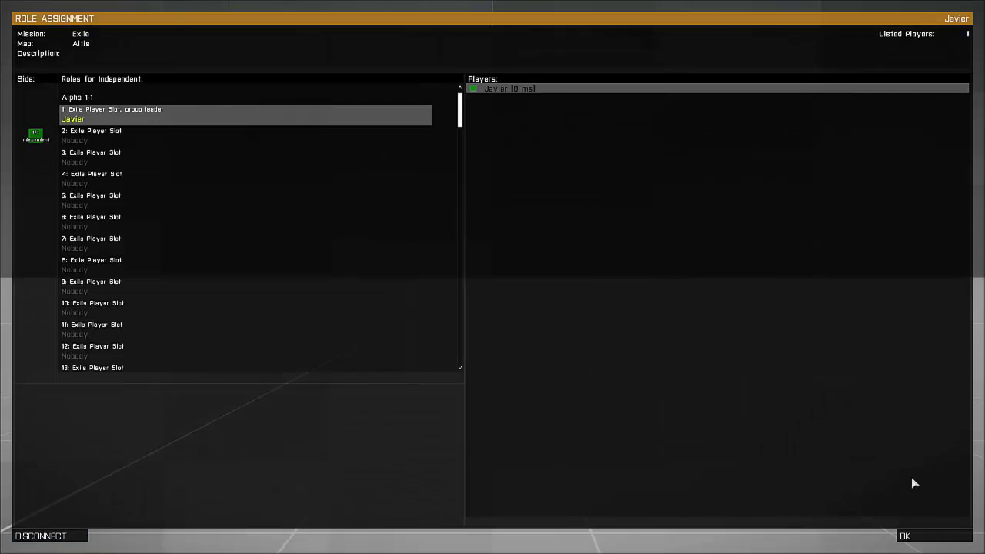
click(905, 535)
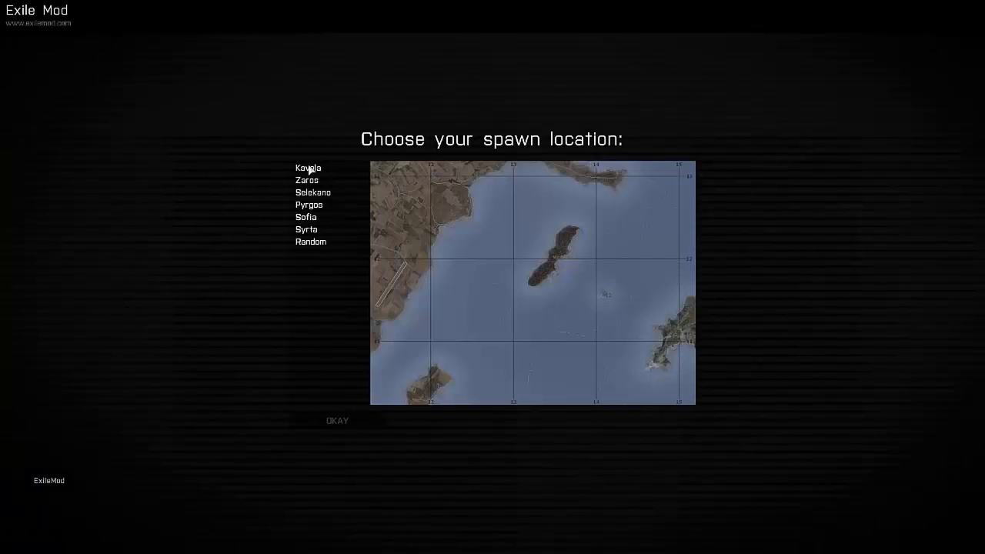
click(336, 420)
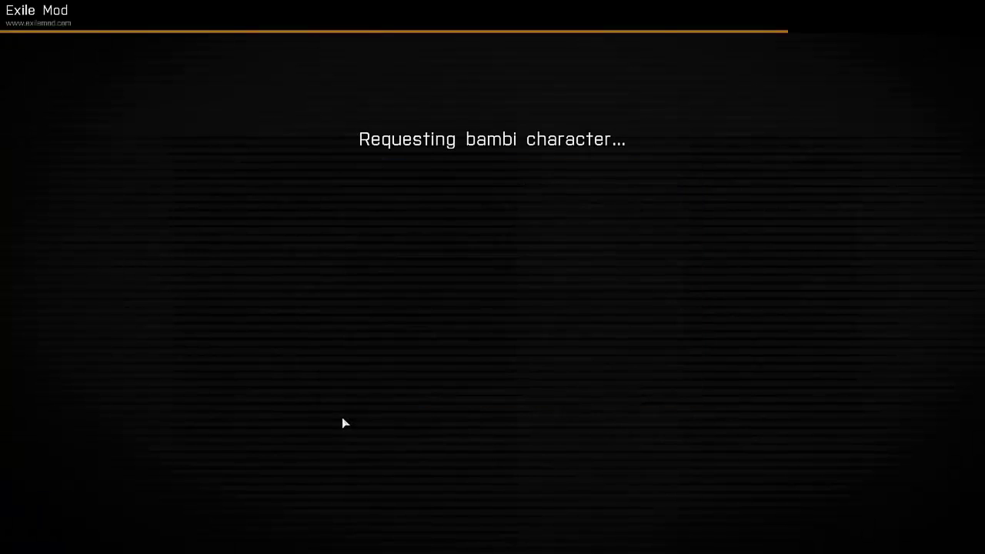